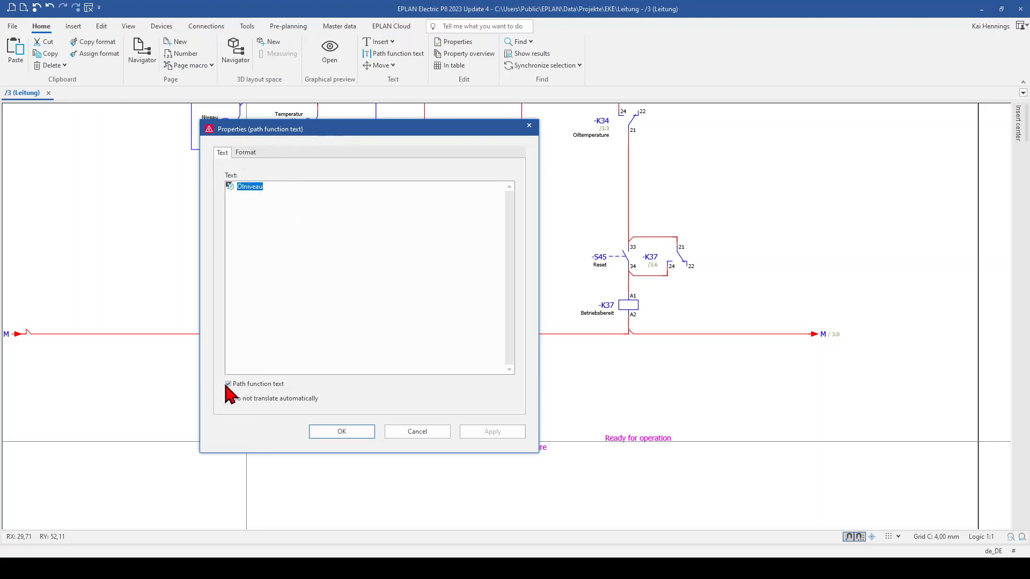
- Mark 'Ölniveau' as a path function text and confirm its properties
{"action": "left_click", "coordinate": [228, 400]}
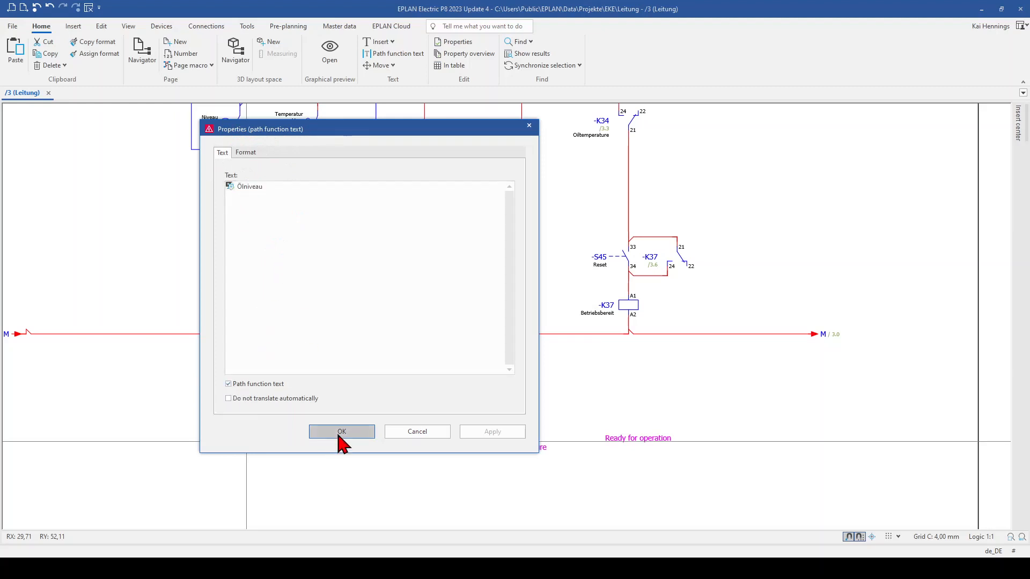
{"action": "left_click", "coordinate": [341, 432]}
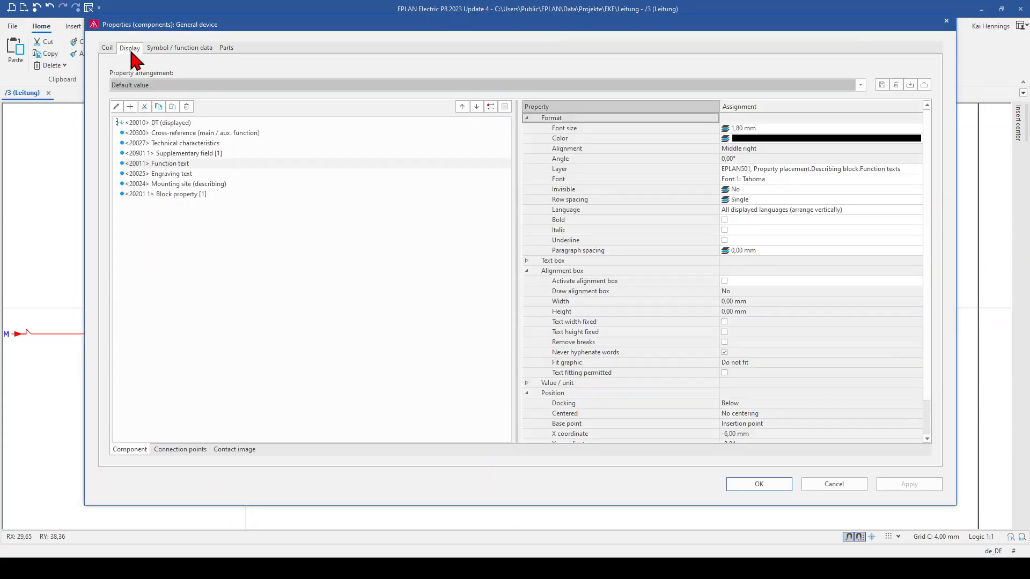
- Show coil K33's Display tab and select its empty <20011> Function text entry
{"action": "left_click", "coordinate": [165, 164]}
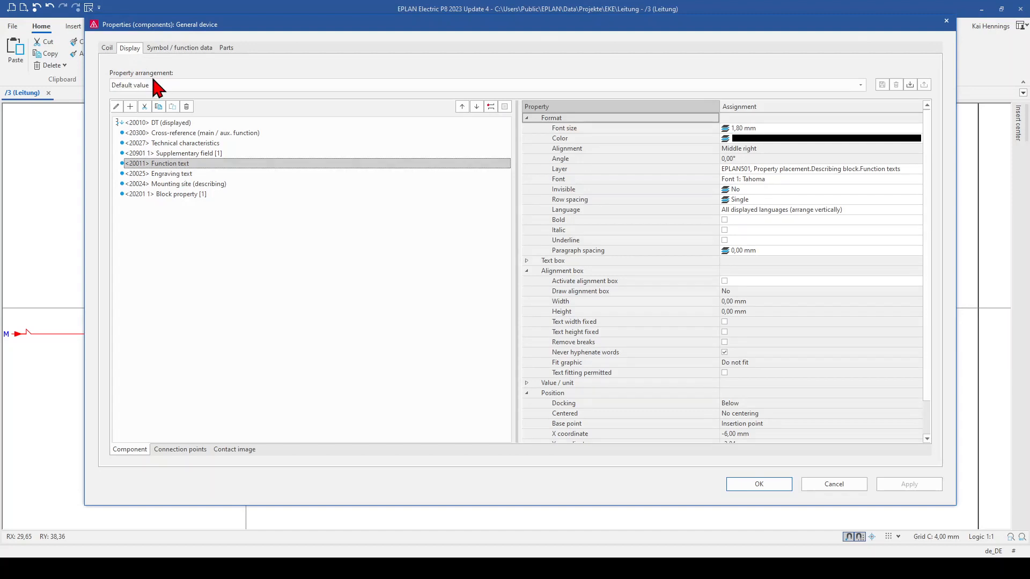
{"action": "mouse_move", "coordinate": [175, 172]}
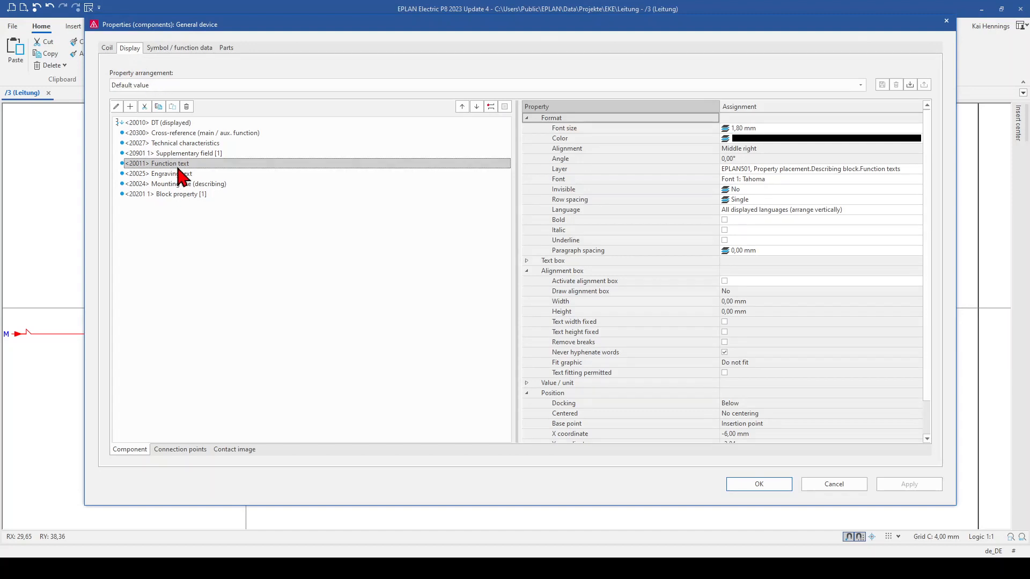
{"action": "left_click", "coordinate": [107, 47]}
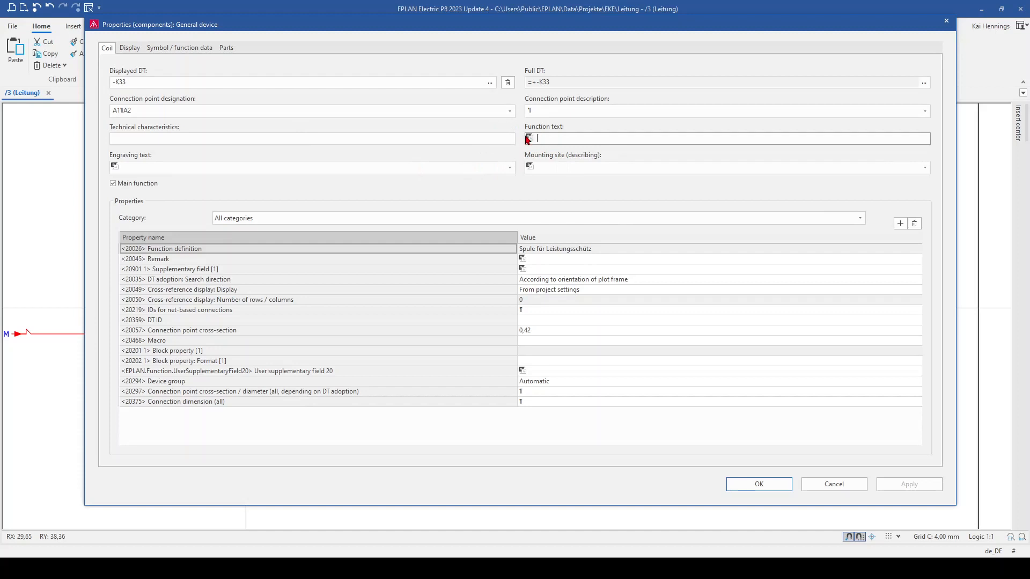
{"action": "left_click", "coordinate": [130, 47]}
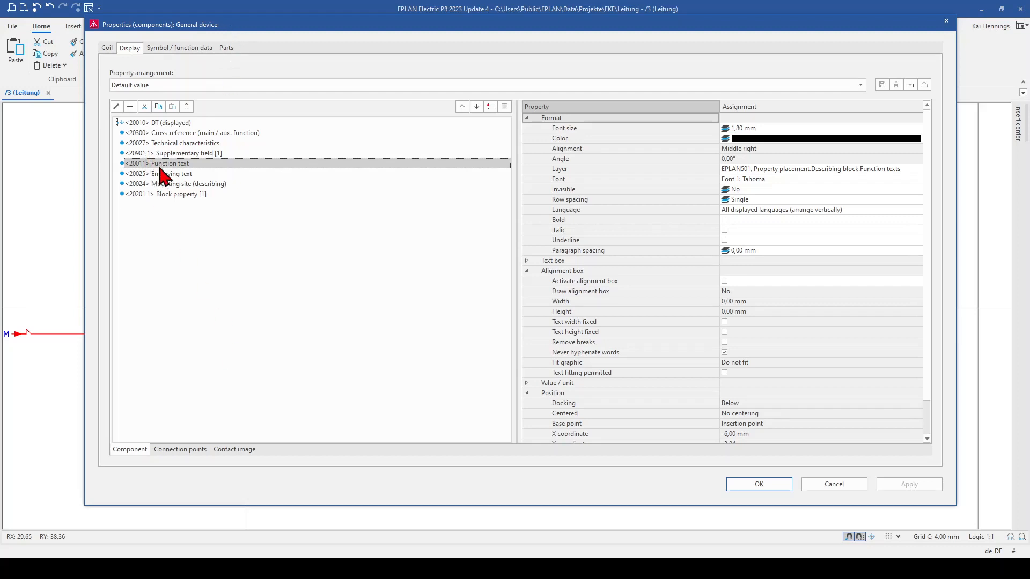
{"action": "mouse_move", "coordinate": [396, 140]}
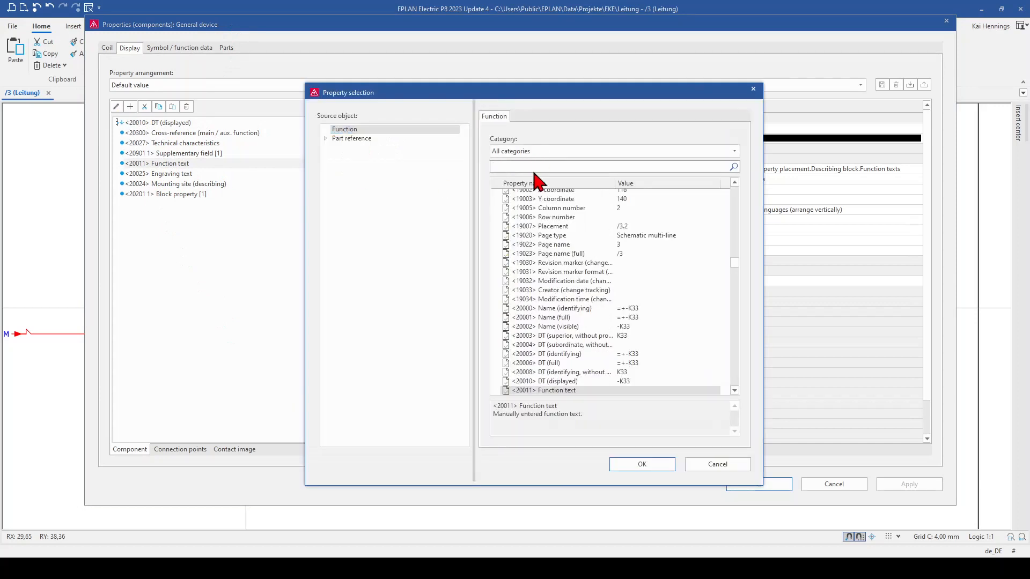
- Replace coil K33's Function text with <20031> Function text (automatic) and confirm
{"action": "type", "text": "text"}
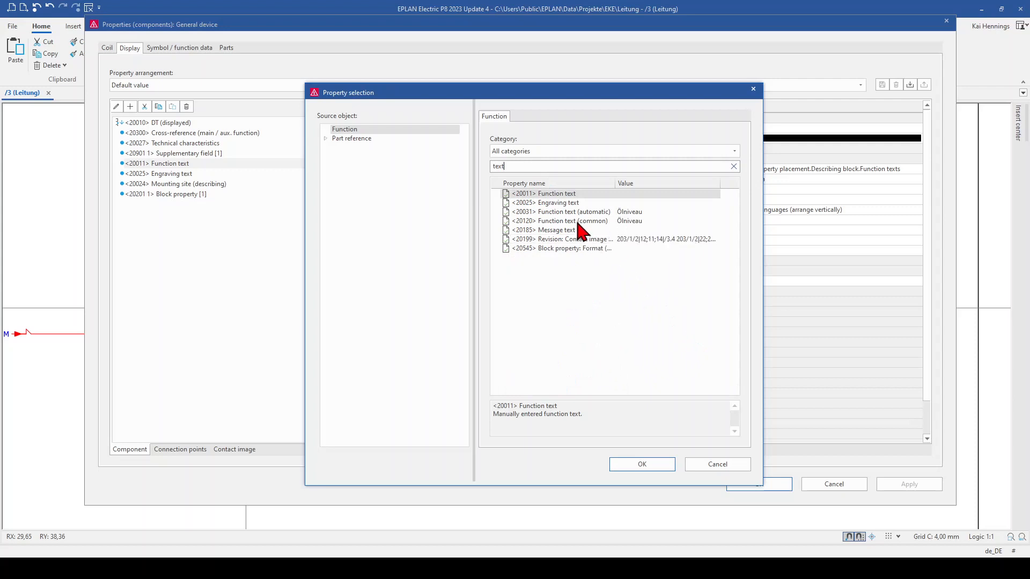
{"action": "left_click", "coordinate": [572, 211]}
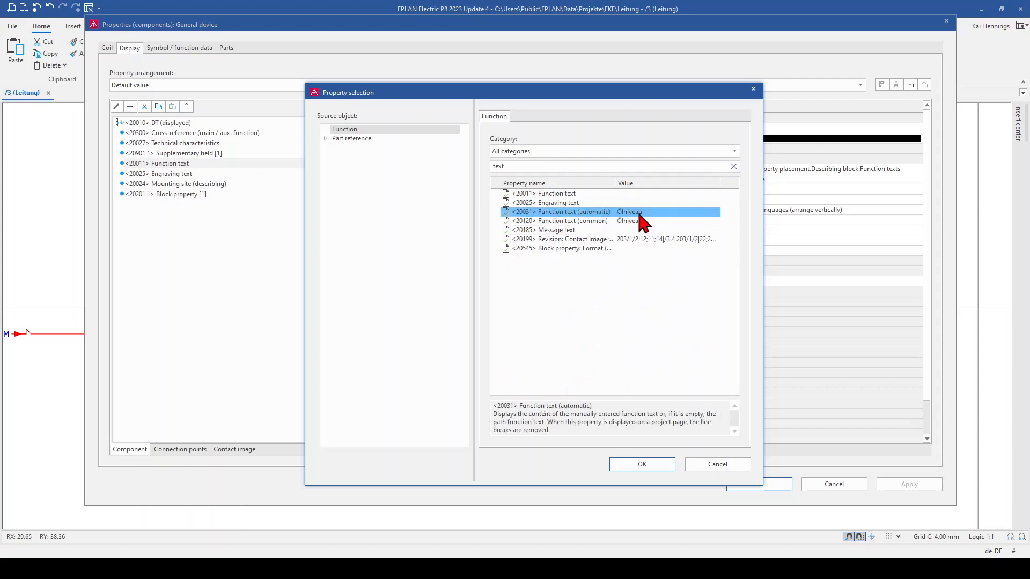
{"action": "mouse_move", "coordinate": [636, 217]}
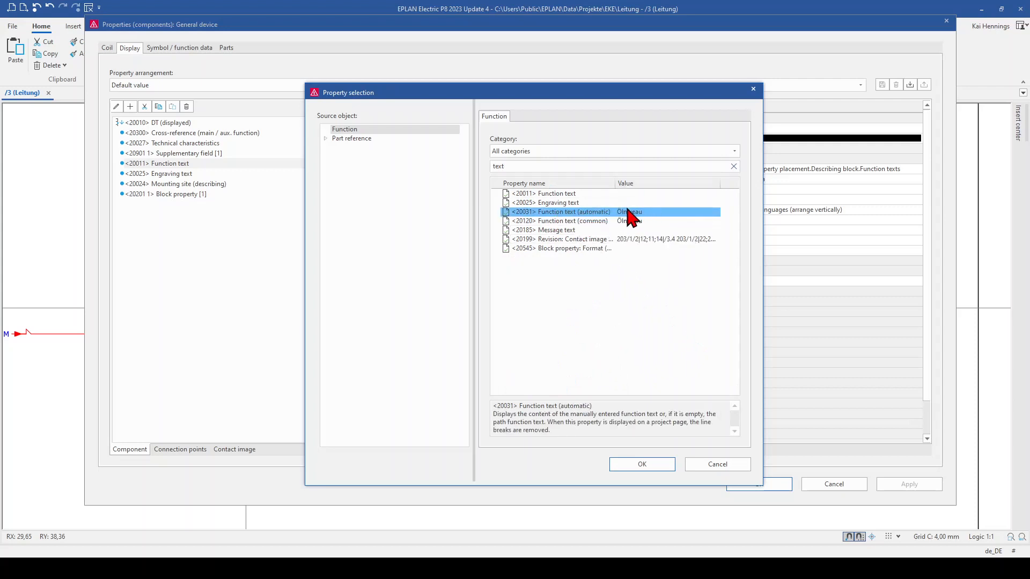
{"action": "left_click", "coordinate": [641, 463]}
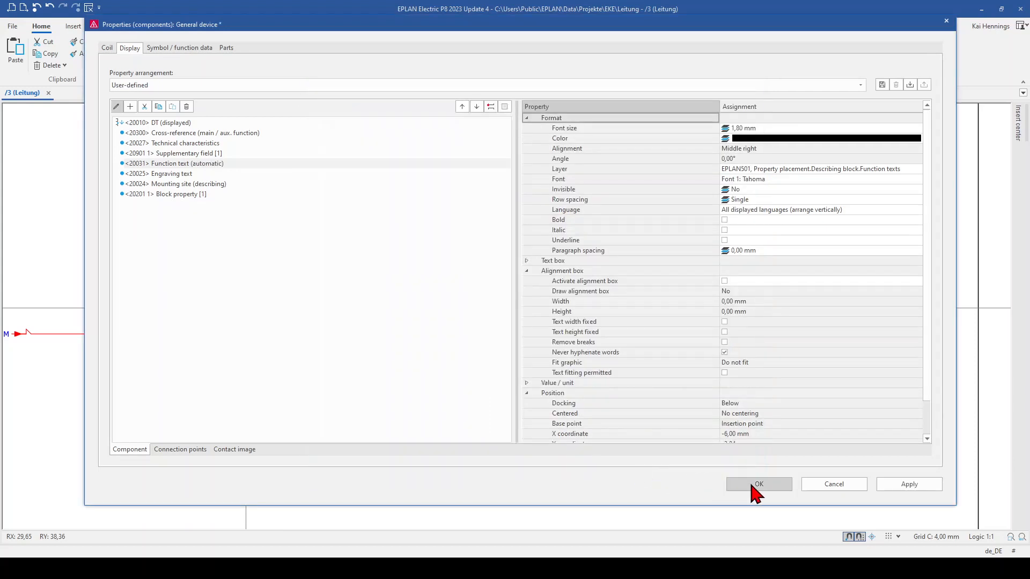
{"action": "left_click", "coordinate": [759, 483]}
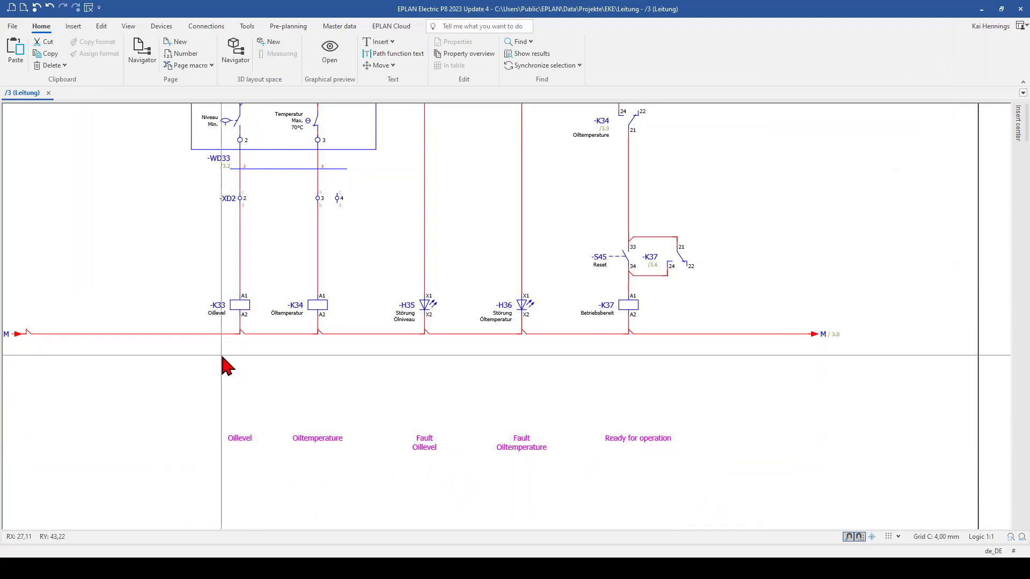
{"action": "mouse_move", "coordinate": [241, 417]}
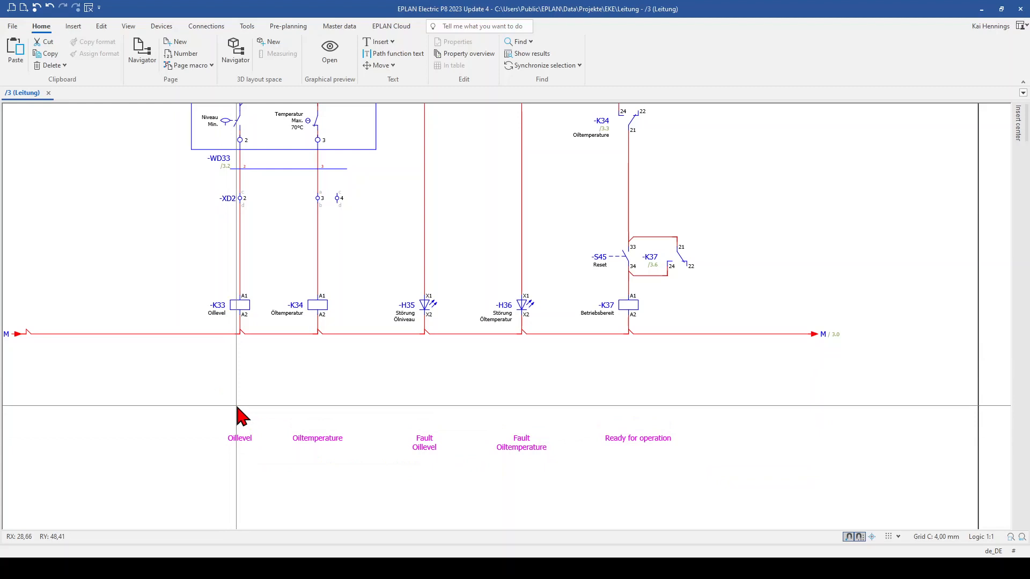
{"action": "mouse_move", "coordinate": [243, 326]}
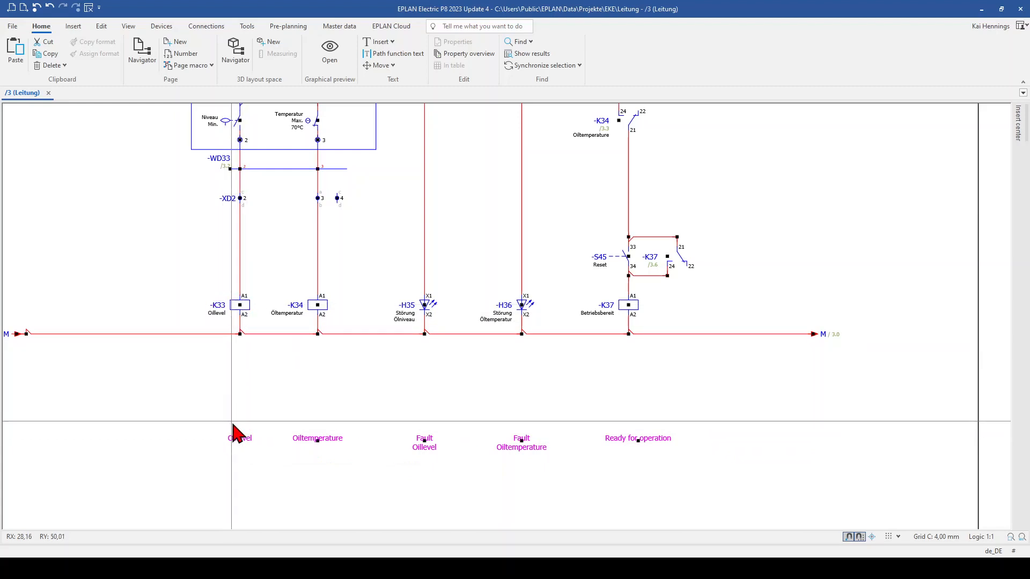
{"action": "mouse_move", "coordinate": [238, 438]}
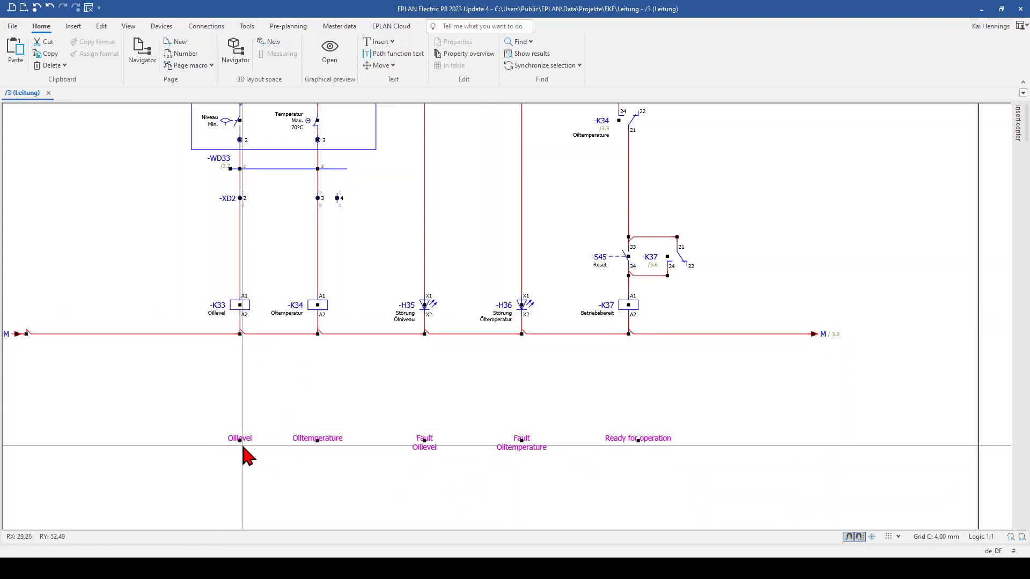
{"action": "mouse_move", "coordinate": [239, 438]}
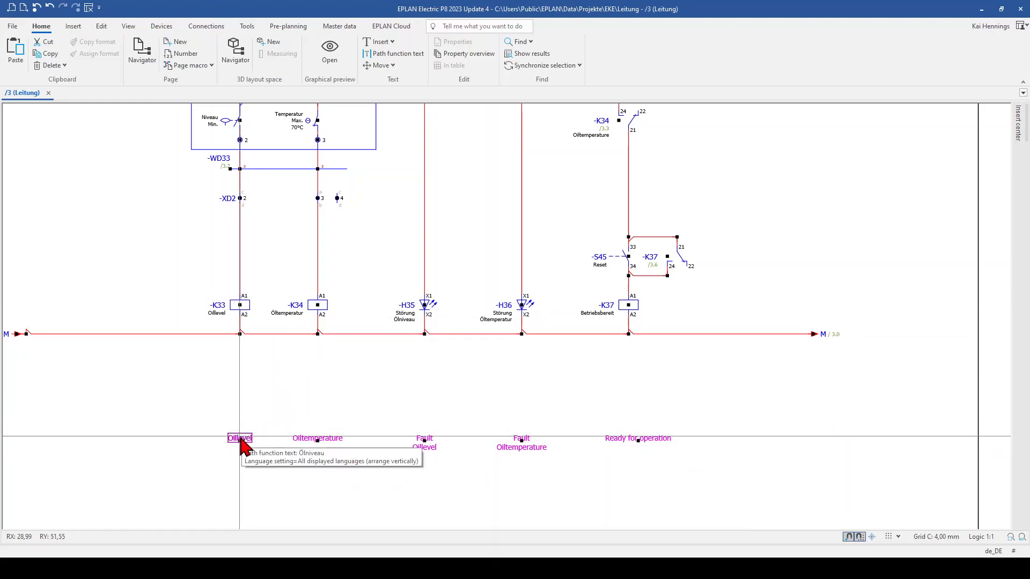
{"action": "left_click", "coordinate": [239, 438]}
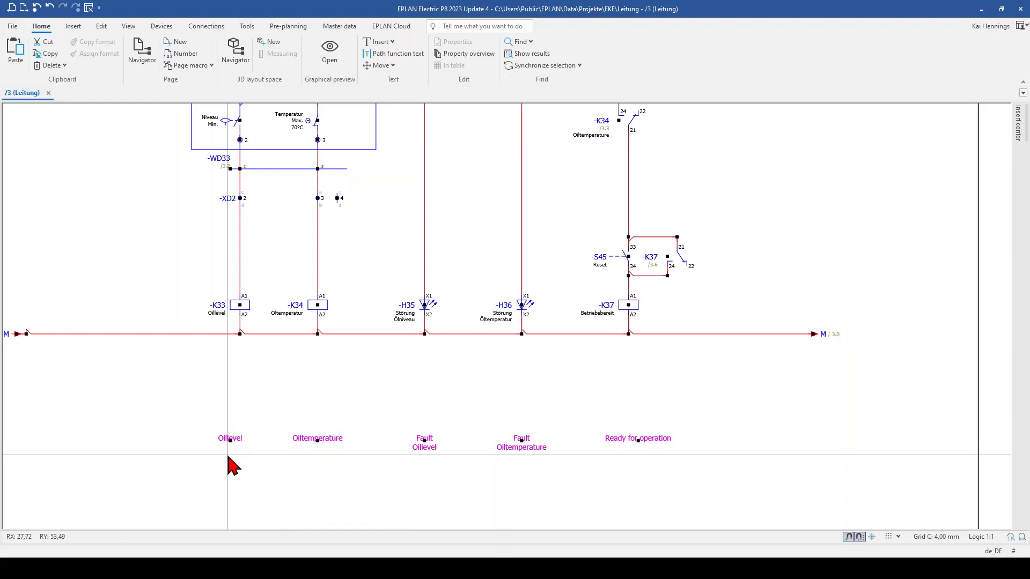
{"action": "left_click", "coordinate": [206, 26]}
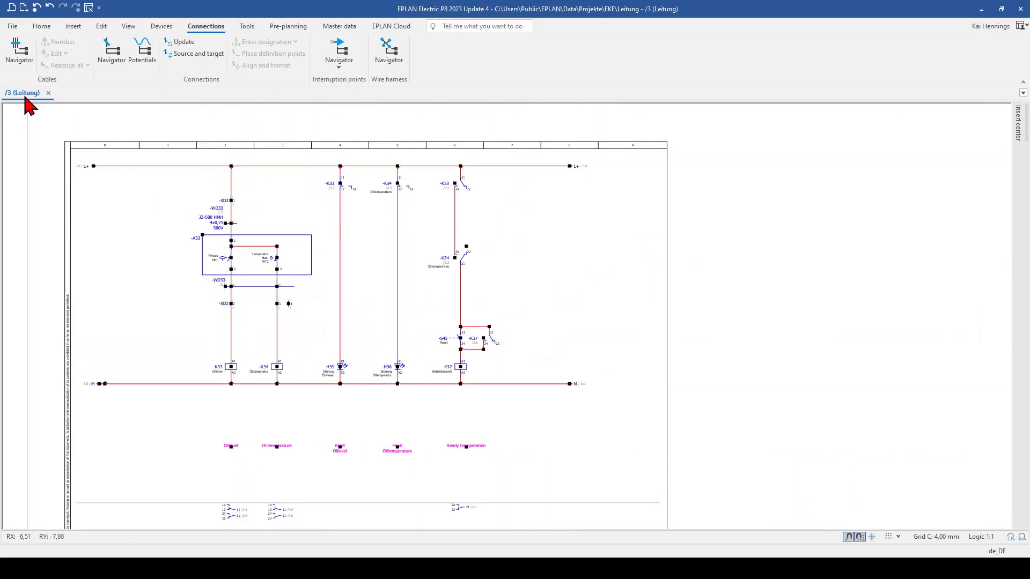
- Enable 'Extend path function text on the schematic path' in Leitung's general graphical-editing settings
{"action": "left_click", "coordinate": [12, 26]}
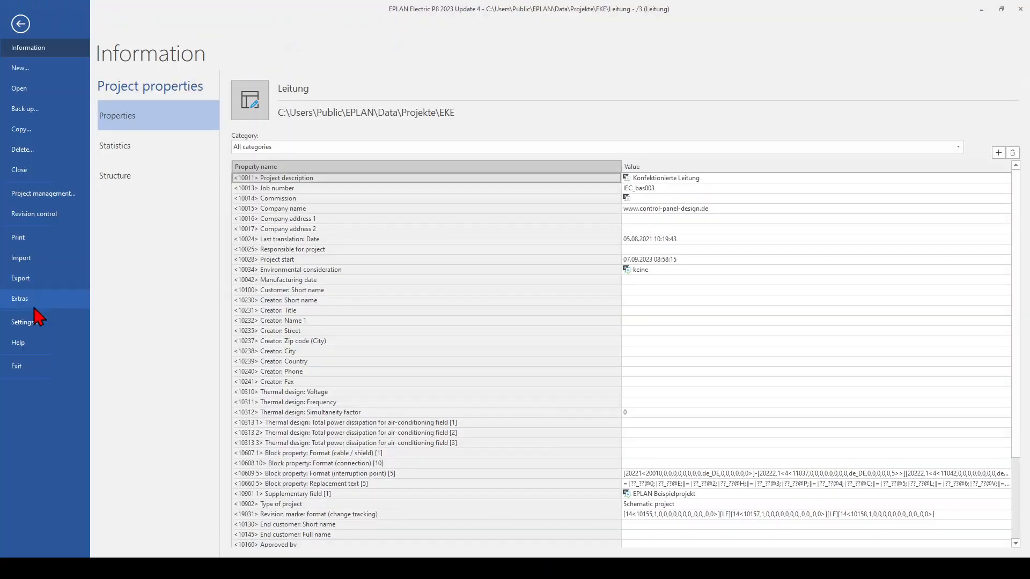
{"action": "left_click", "coordinate": [22, 322]}
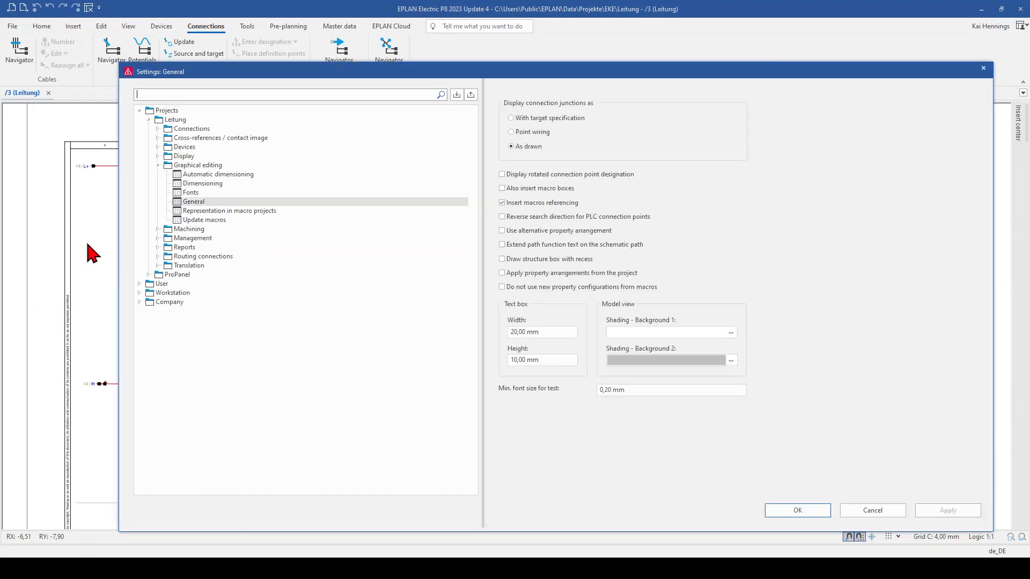
{"action": "left_click", "coordinate": [193, 202]}
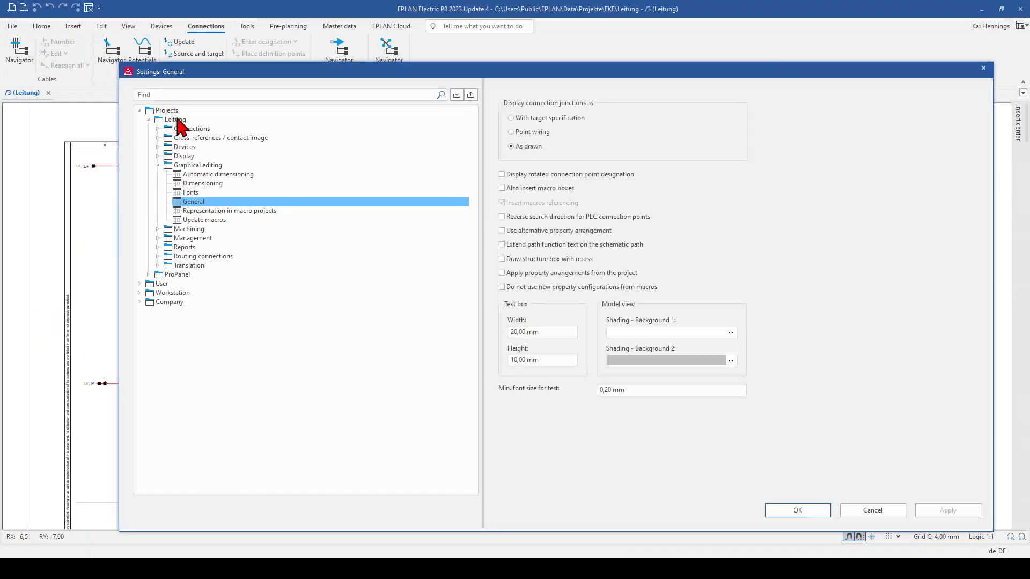
{"action": "left_click", "coordinate": [218, 174]}
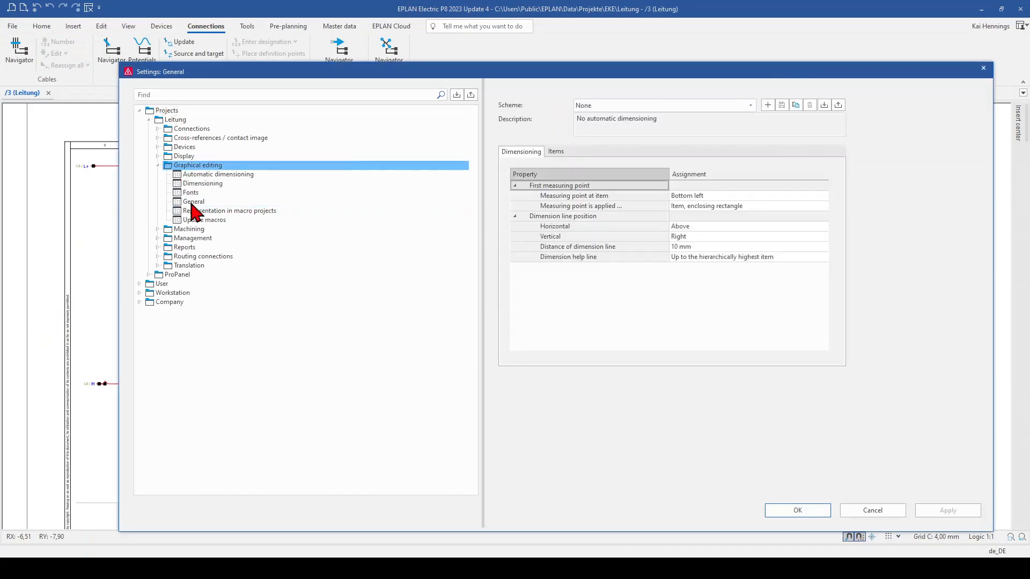
{"action": "left_click", "coordinate": [194, 201]}
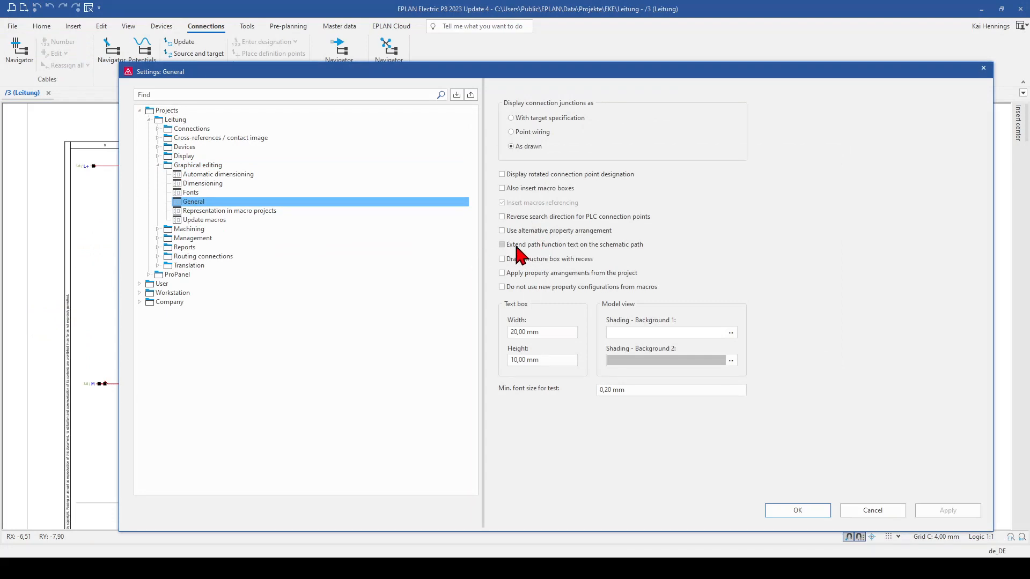
{"action": "left_click", "coordinate": [502, 245]}
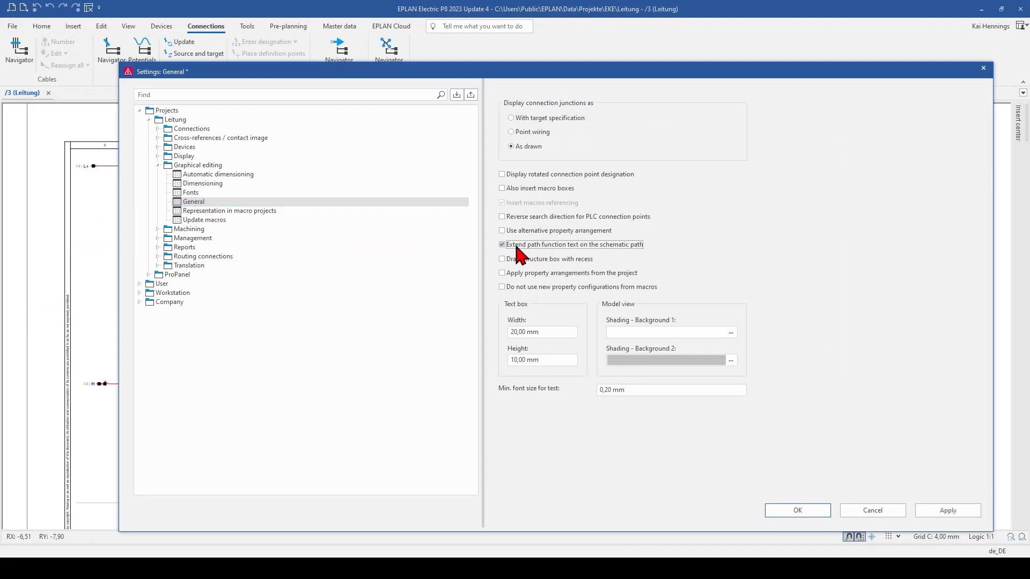
{"action": "left_click", "coordinate": [797, 511]}
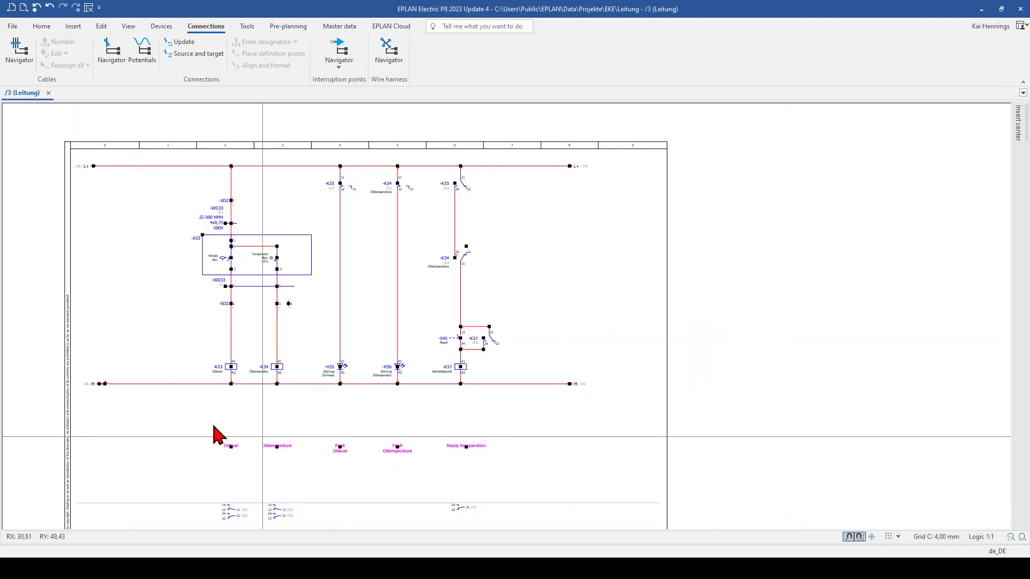
{"action": "mouse_move", "coordinate": [230, 461]}
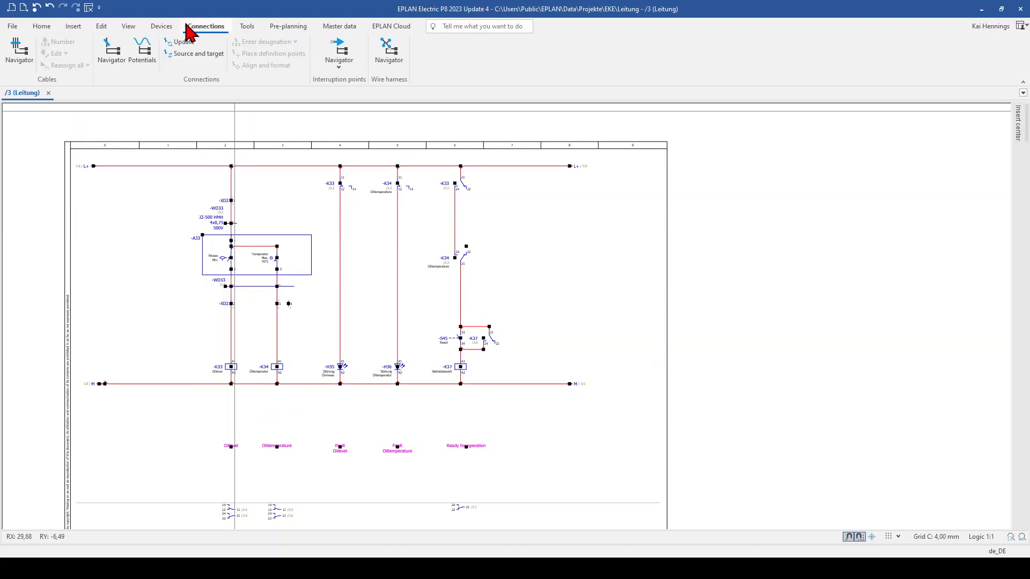
- Show schematic paths from the View ribbon and update connections
{"action": "left_click", "coordinate": [127, 26]}
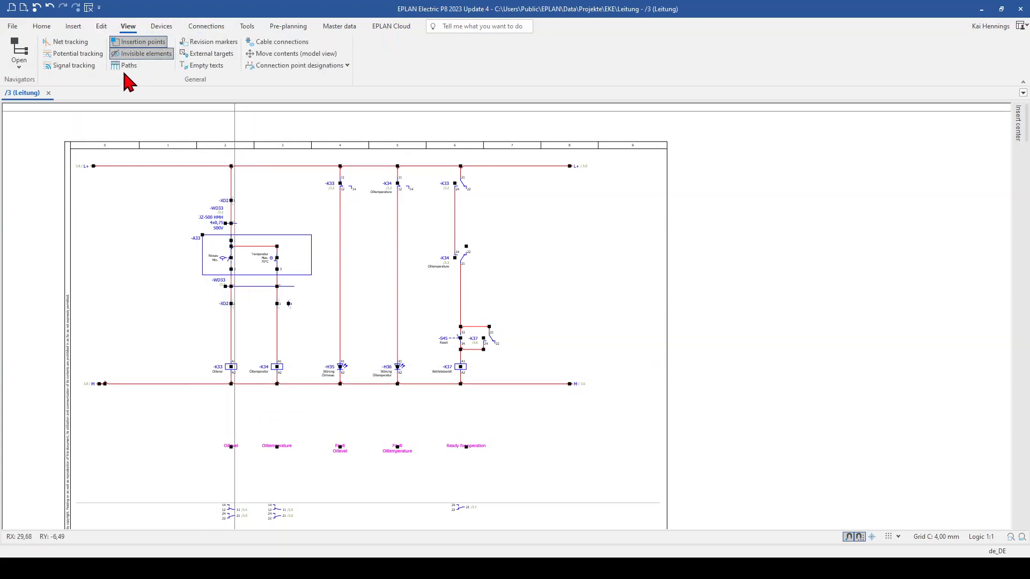
{"action": "left_click", "coordinate": [128, 66]}
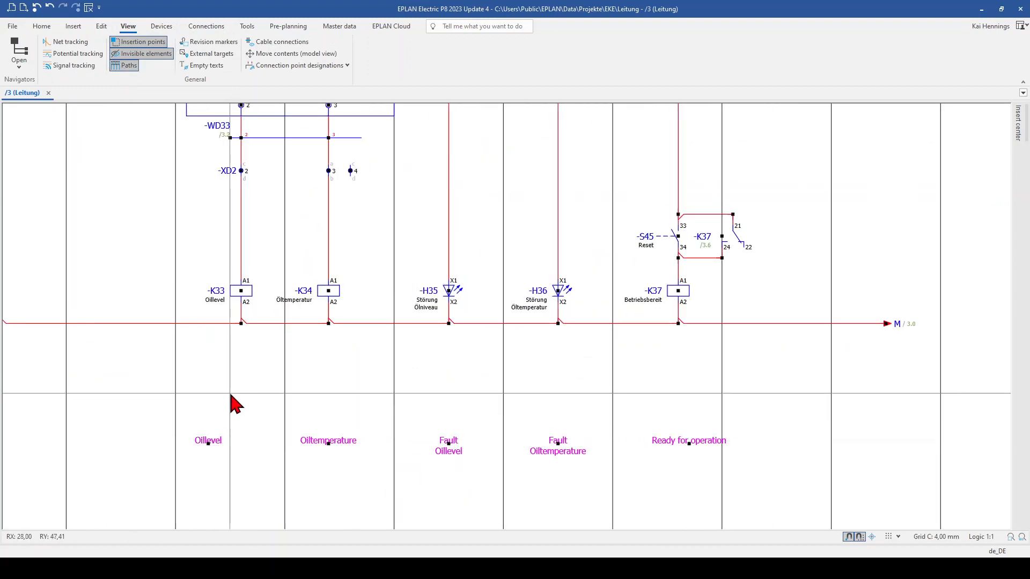
{"action": "left_click", "coordinate": [206, 25]}
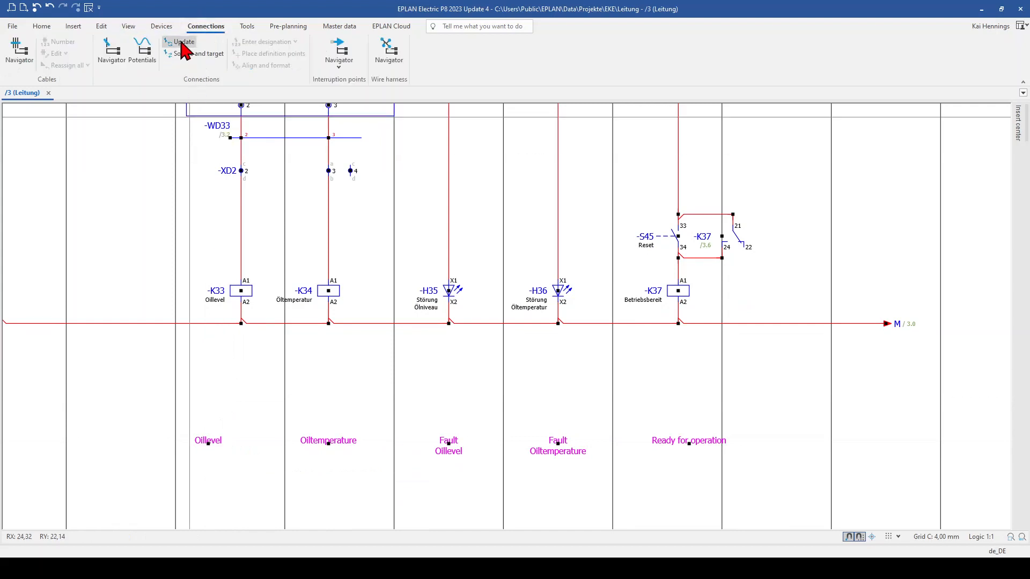
{"action": "left_click", "coordinate": [207, 440]}
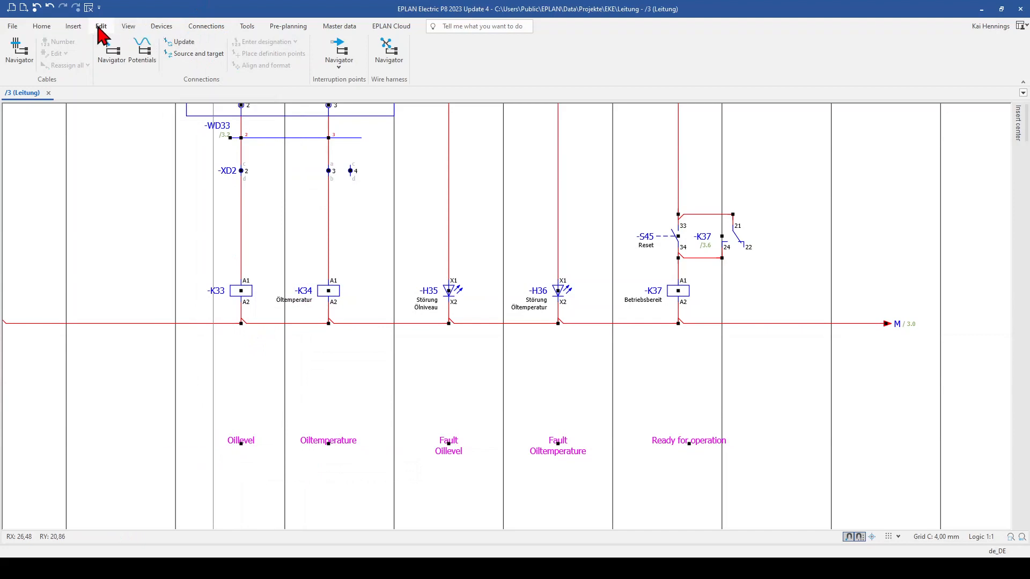
- Hide the paths again and reconfirm the project settings for extending path function text
{"action": "left_click", "coordinate": [127, 26]}
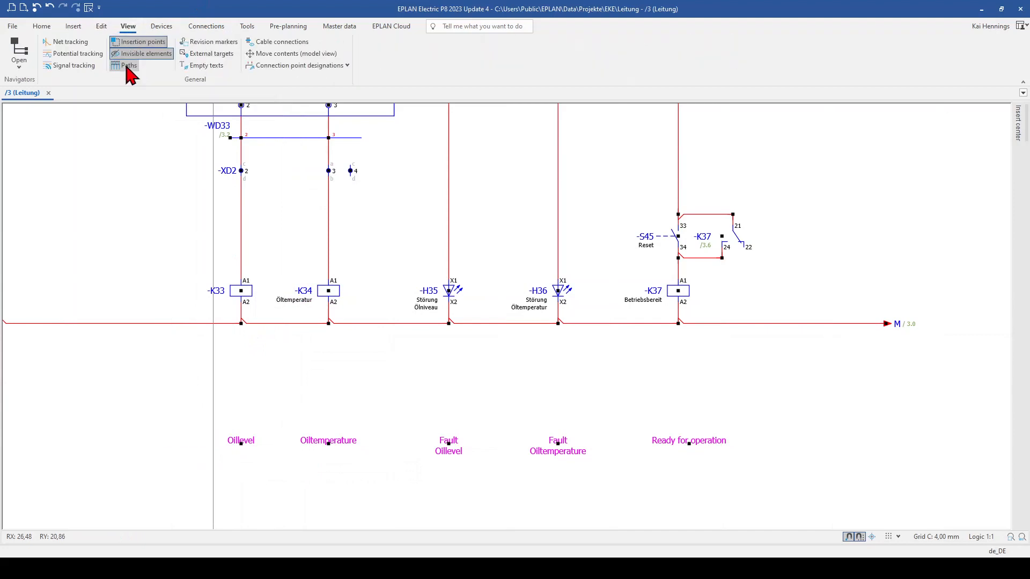
{"action": "left_click", "coordinate": [12, 26]}
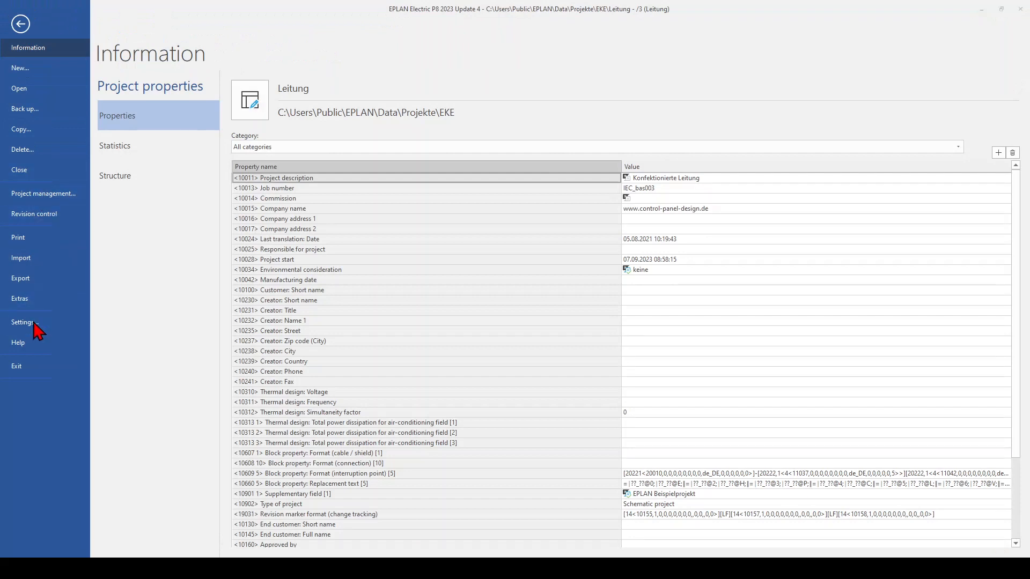
{"action": "left_click", "coordinate": [22, 323]}
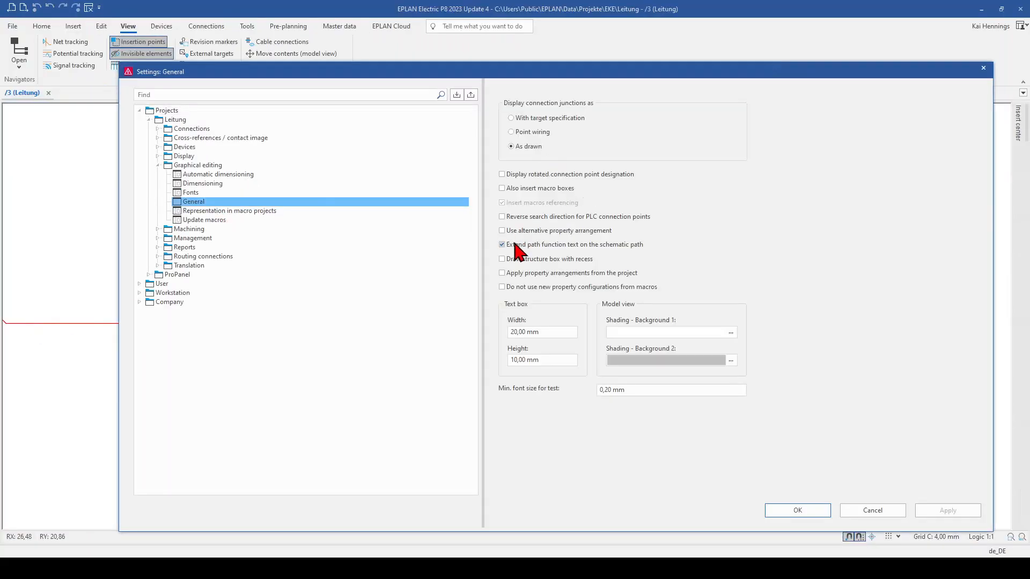
{"action": "left_click", "coordinate": [796, 511]}
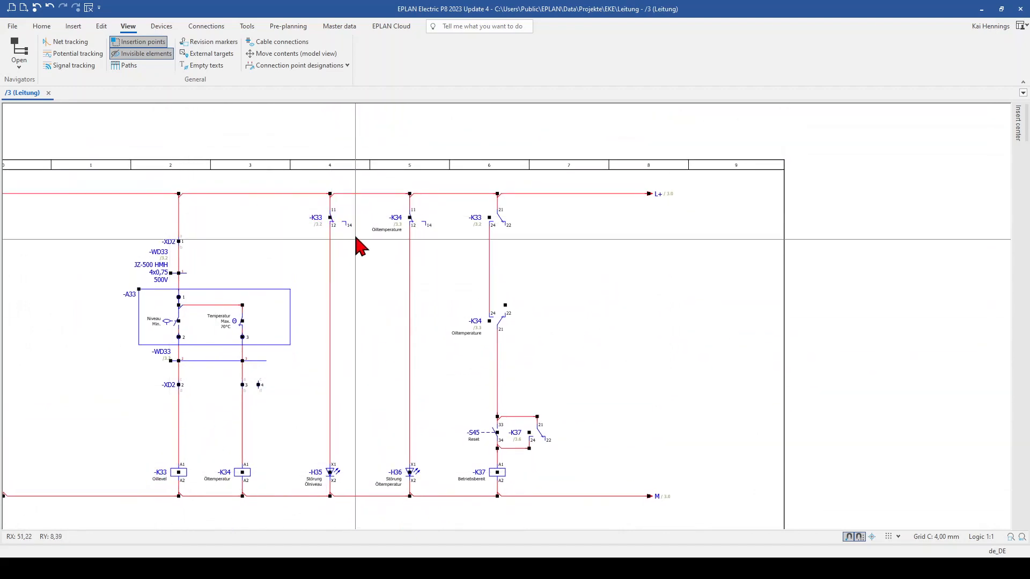
- Give the K33 change-over contact <20031> Function text (automatic), reading Fault Oillevel
{"action": "left_click", "coordinate": [327, 220]}
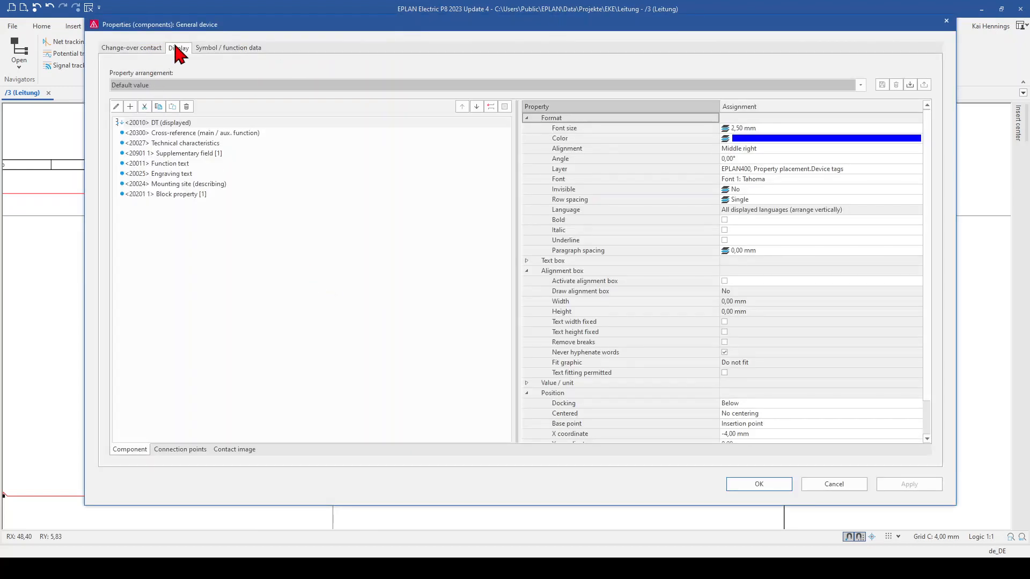
{"action": "left_click", "coordinate": [164, 163]}
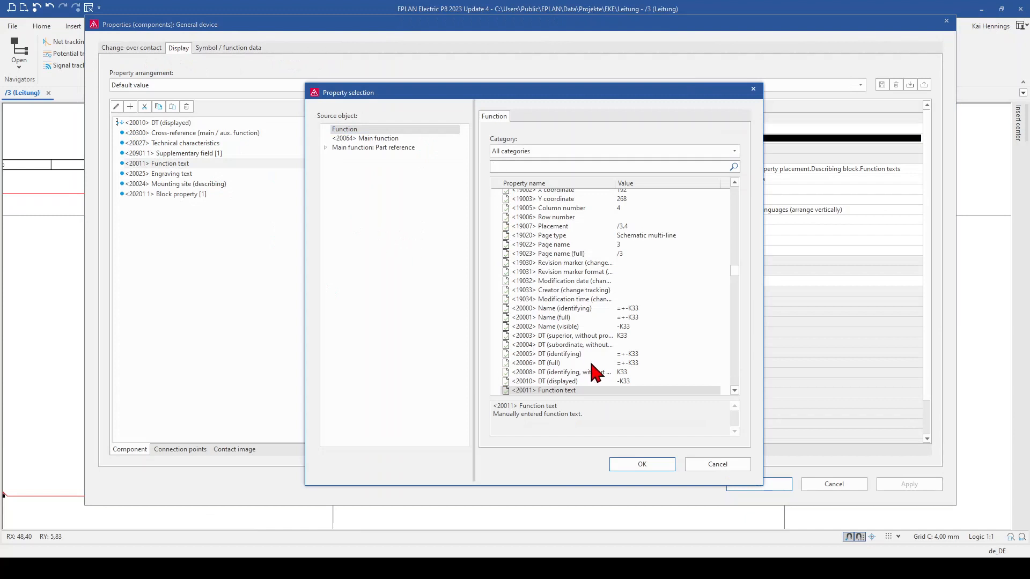
{"action": "type", "text": "text"}
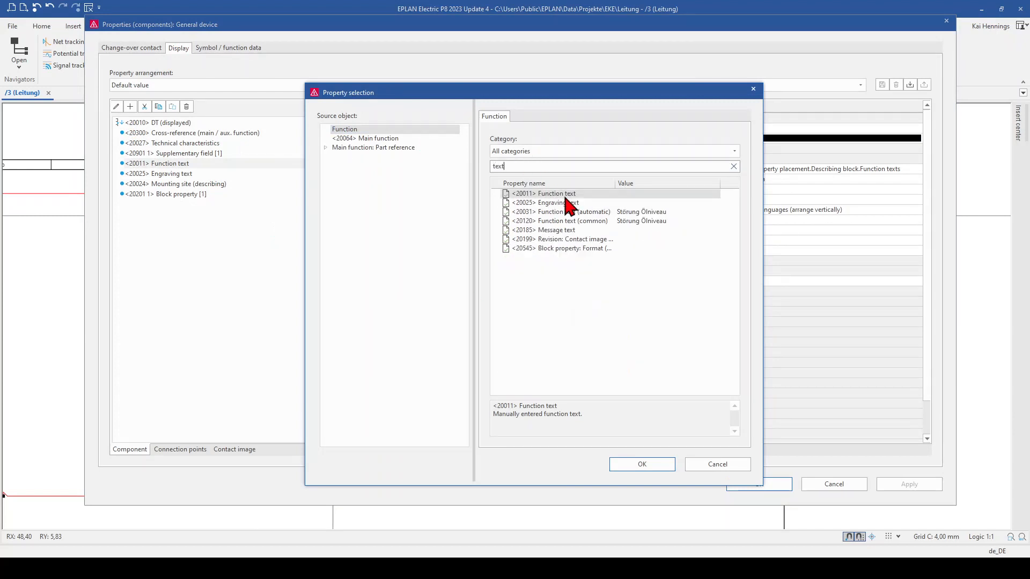
{"action": "left_click", "coordinate": [565, 211]}
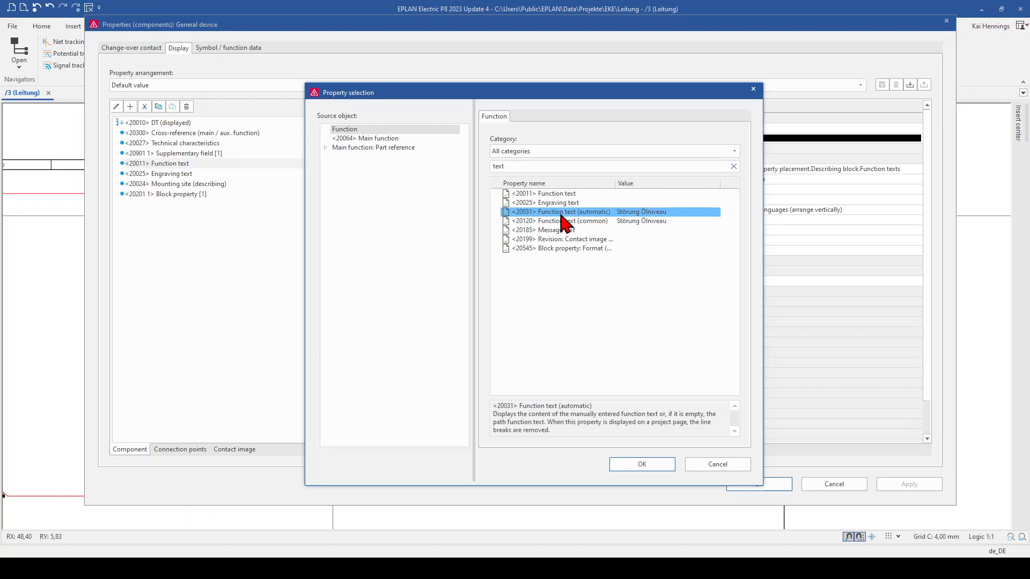
{"action": "left_click", "coordinate": [641, 465]}
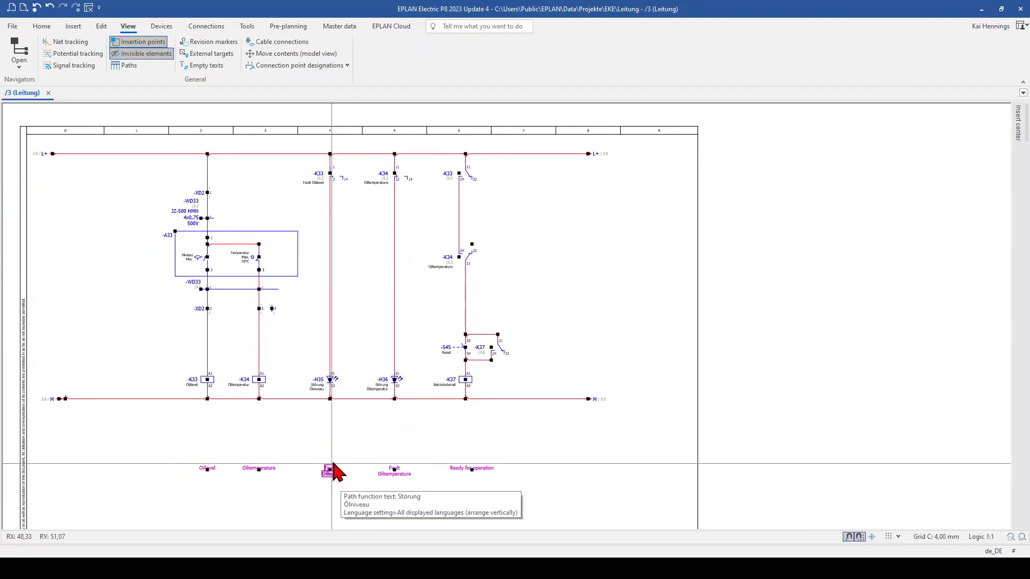
{"action": "mouse_move", "coordinate": [330, 238]}
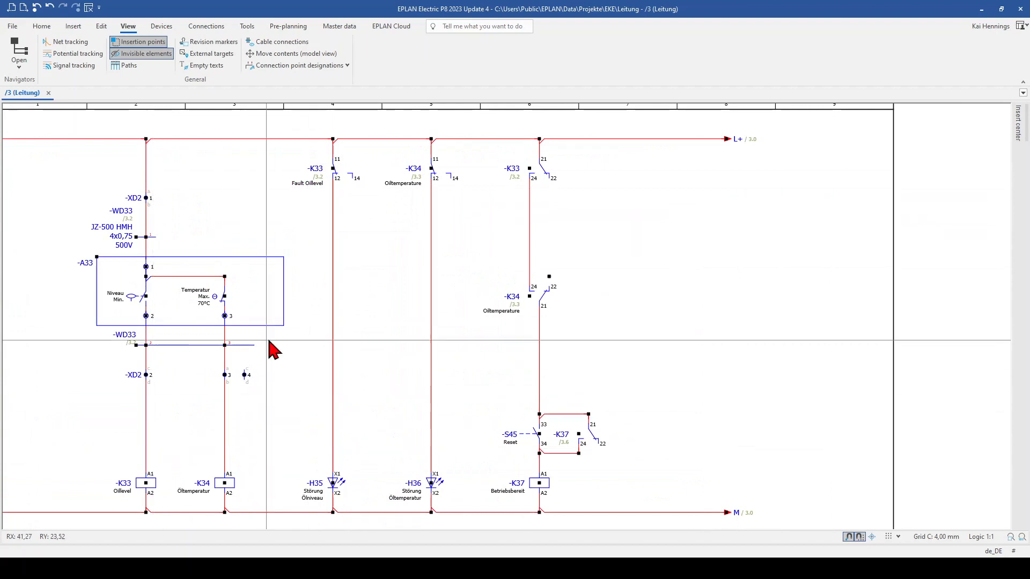
{"action": "mouse_move", "coordinate": [313, 135]}
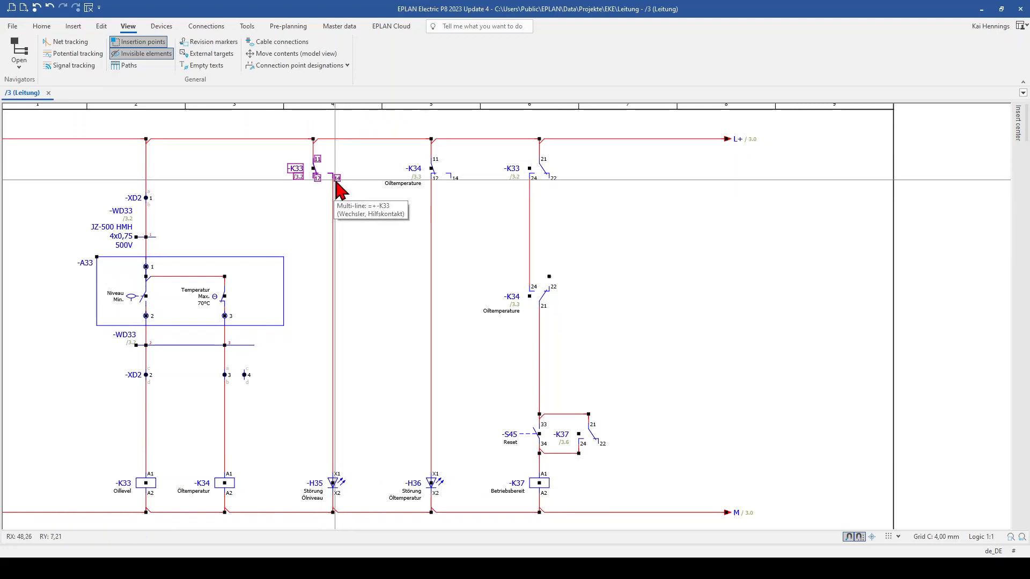
{"action": "mouse_move", "coordinate": [322, 229]}
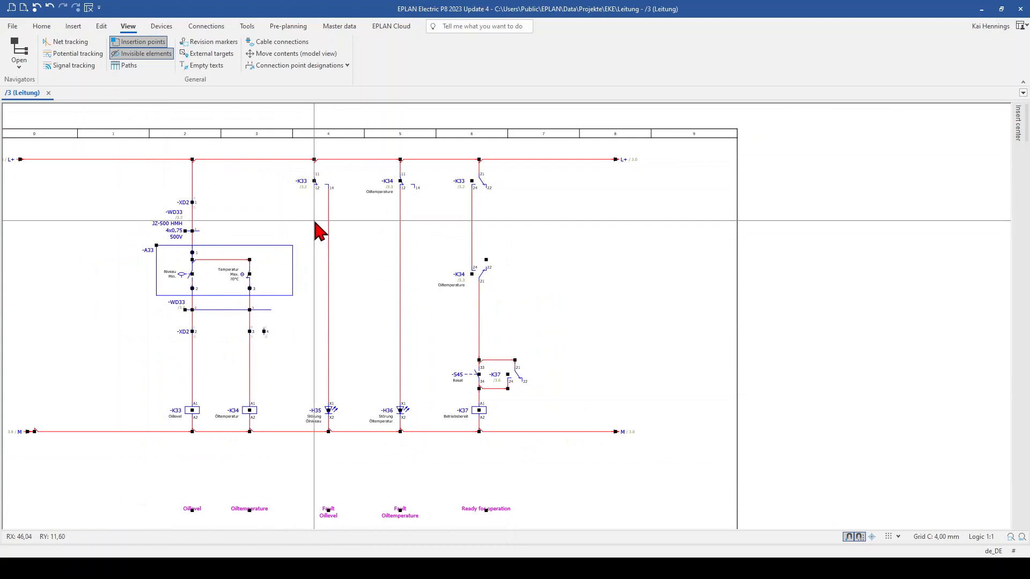
- Choose <20120> Function text (common) for the K33 change-over contact's display
{"action": "left_click", "coordinate": [314, 191]}
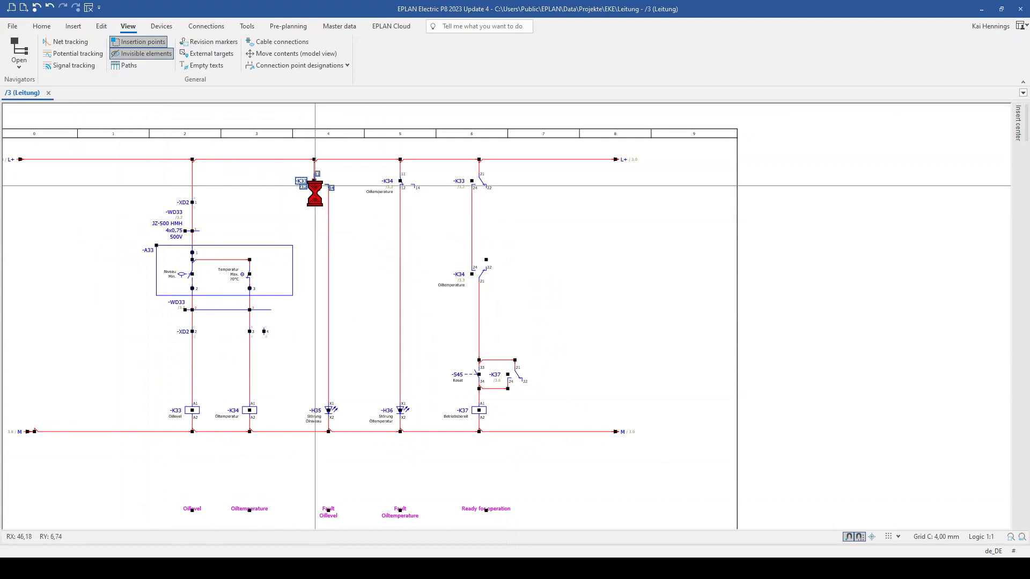
{"action": "double_click", "coordinate": [314, 191]}
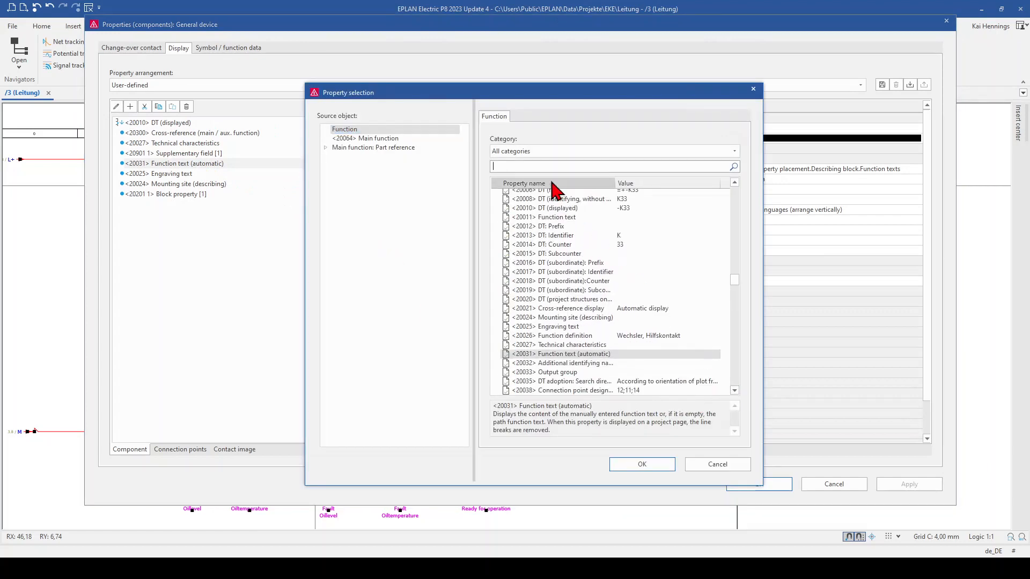
{"action": "type", "text": "text"}
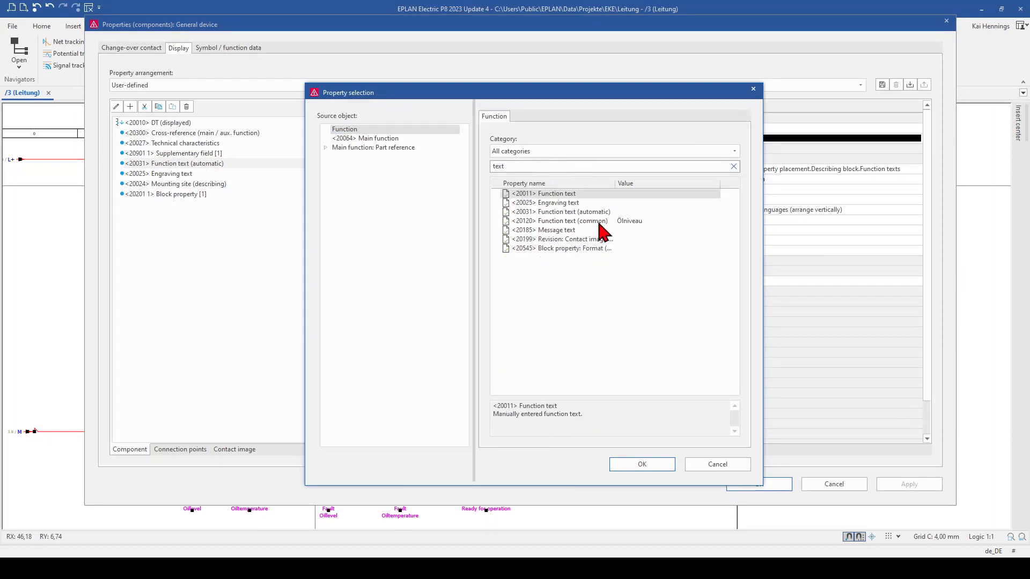
{"action": "left_click", "coordinate": [565, 221]}
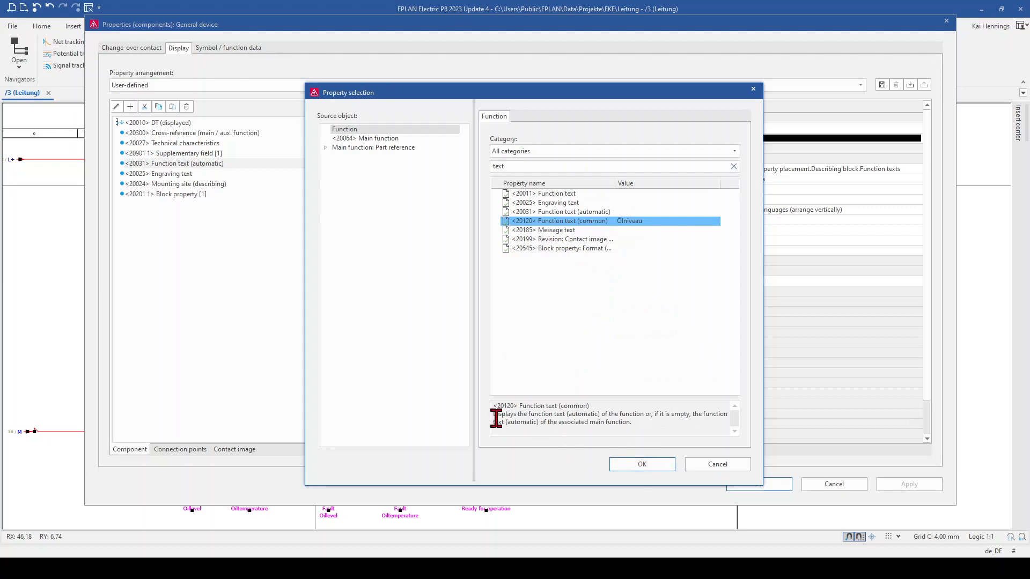
{"action": "left_click", "coordinate": [641, 464]}
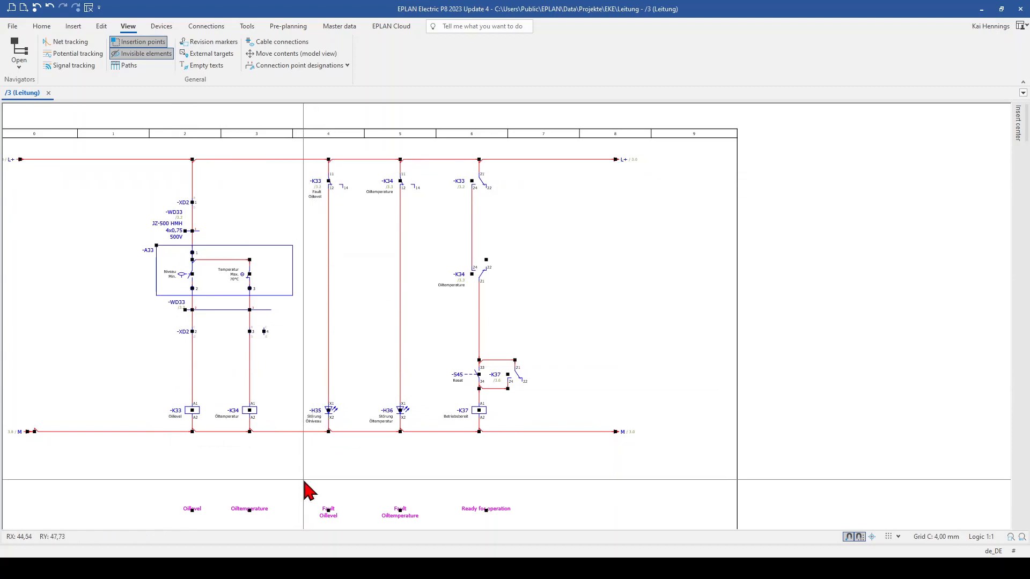
{"action": "mouse_move", "coordinate": [338, 191]}
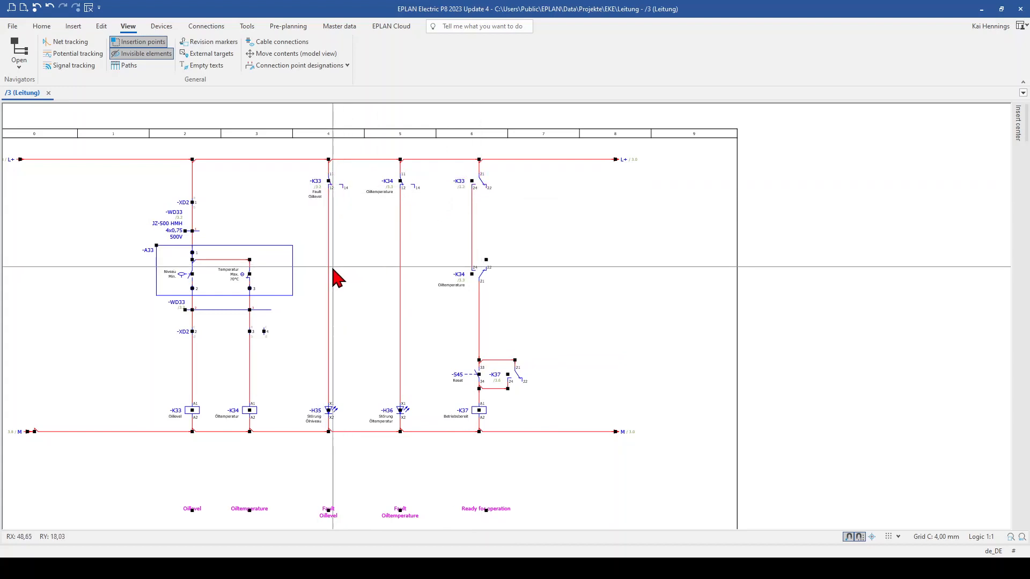
{"action": "mouse_move", "coordinate": [322, 239]}
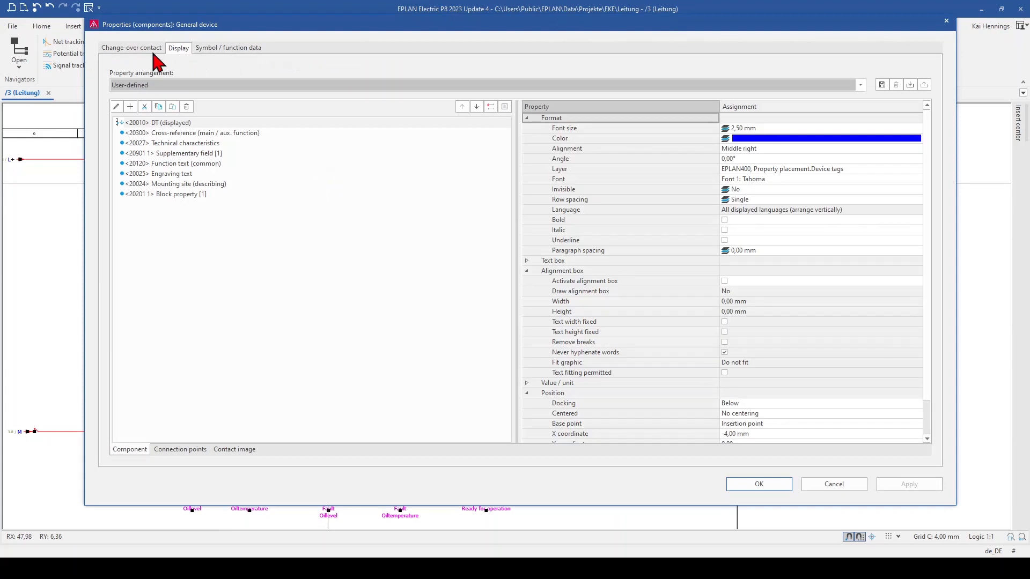
- Reset the contact's property arrangement to Default and enter 'Oil' as the K33 coil's function text
{"action": "left_click", "coordinate": [858, 85]}
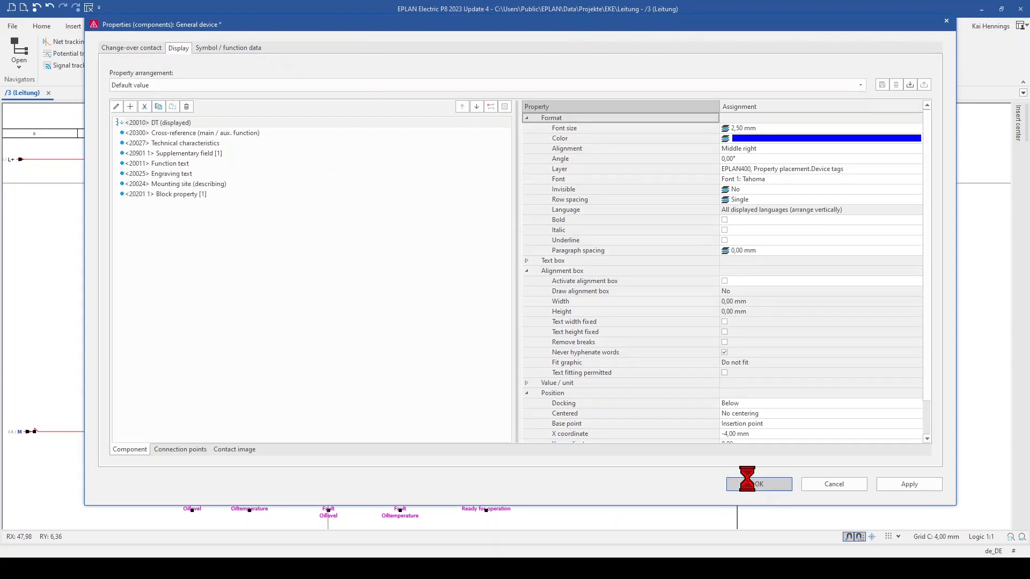
{"action": "left_click", "coordinate": [758, 484]}
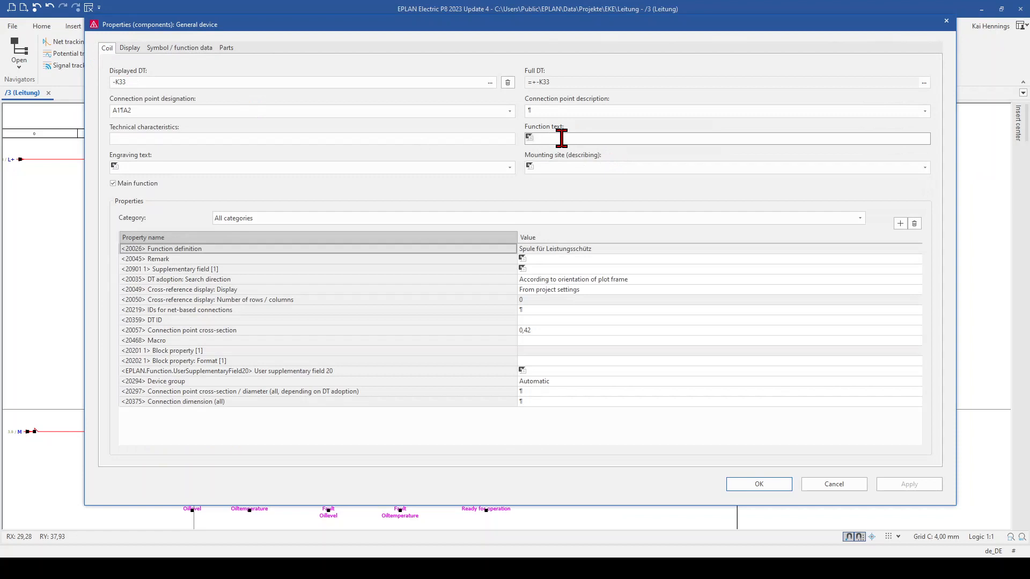
{"action": "type", "text": "Oil"}
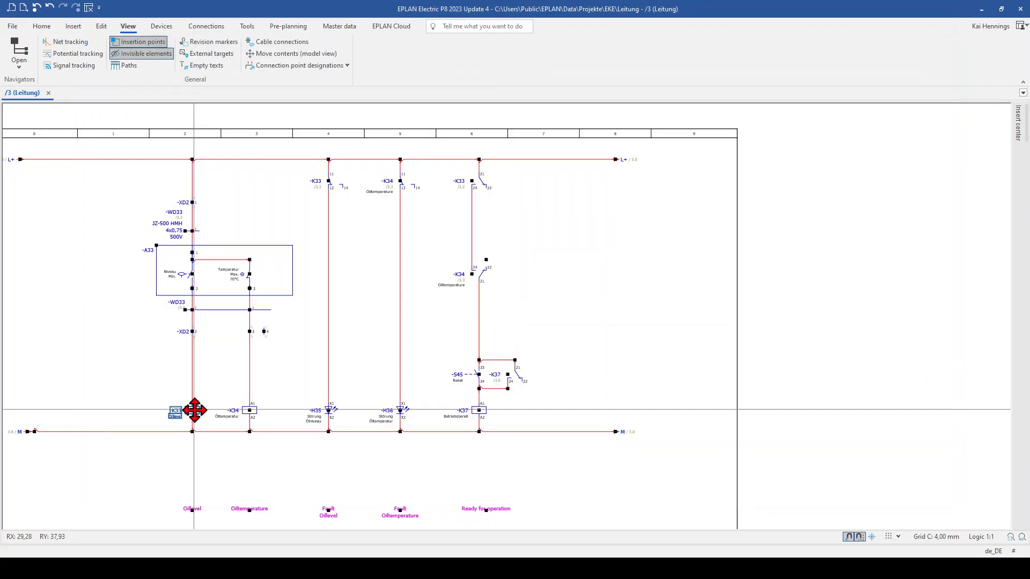
{"action": "mouse_move", "coordinate": [330, 182]}
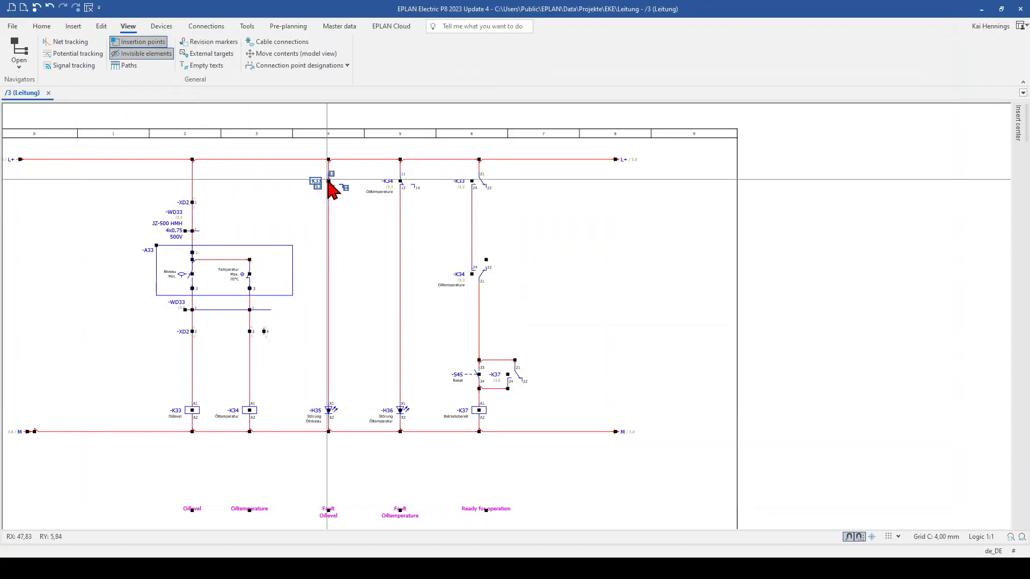
- Synchronize function texts so both K33 contacts take the coil's Oillevel text
{"action": "right_click", "coordinate": [329, 187]}
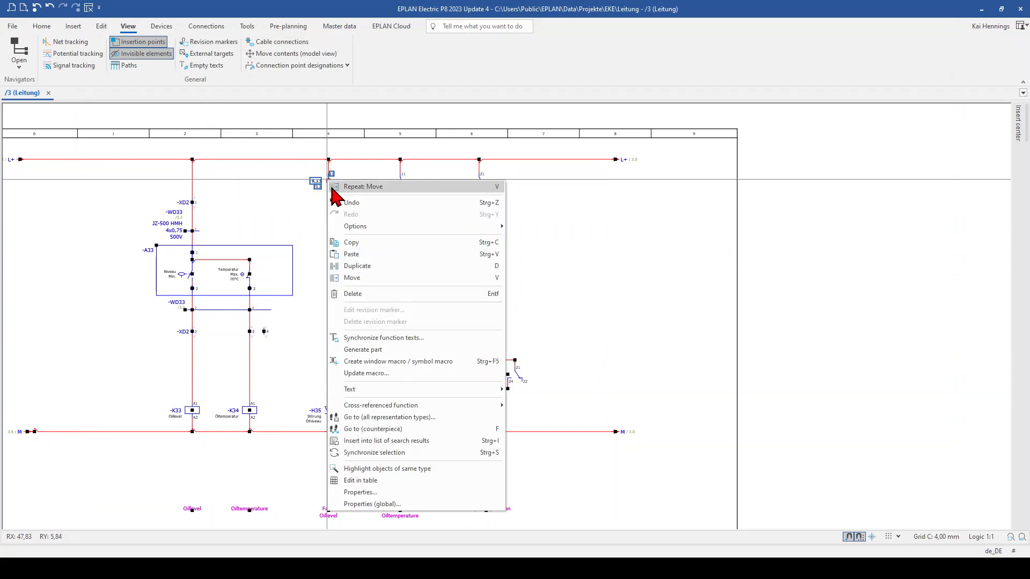
{"action": "mouse_move", "coordinate": [383, 338]}
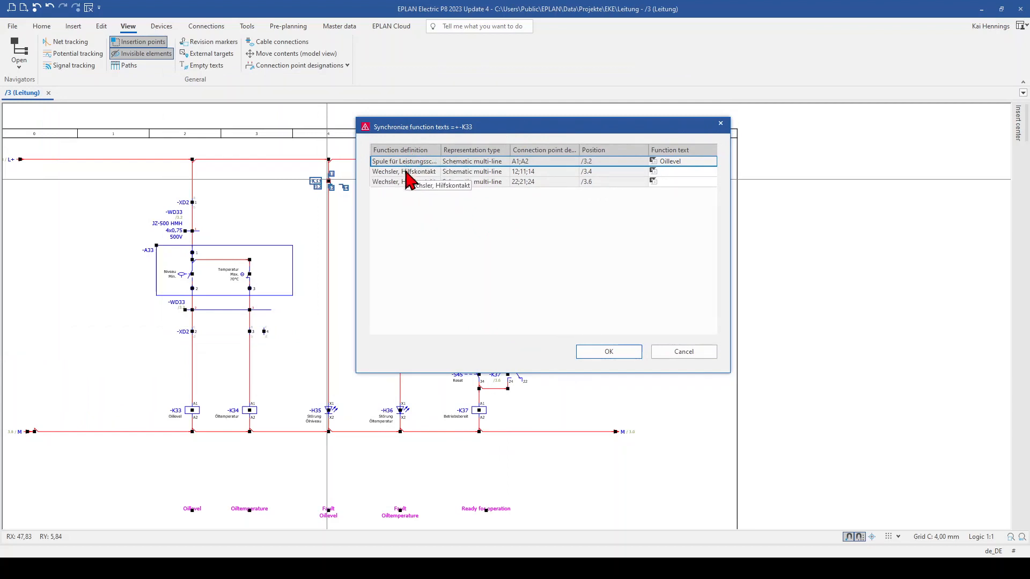
{"action": "mouse_move", "coordinate": [419, 176]}
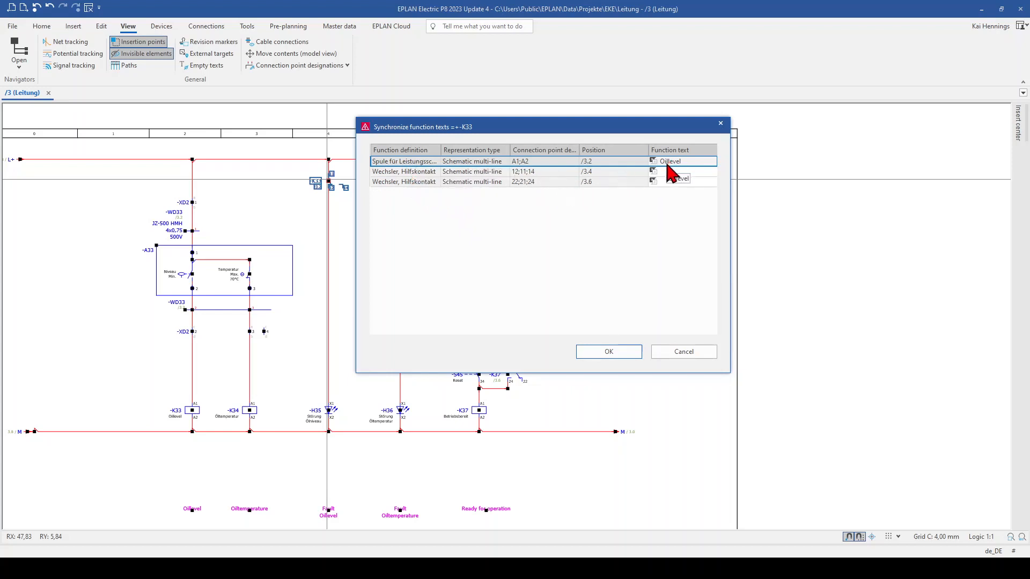
{"action": "right_click", "coordinate": [668, 161]}
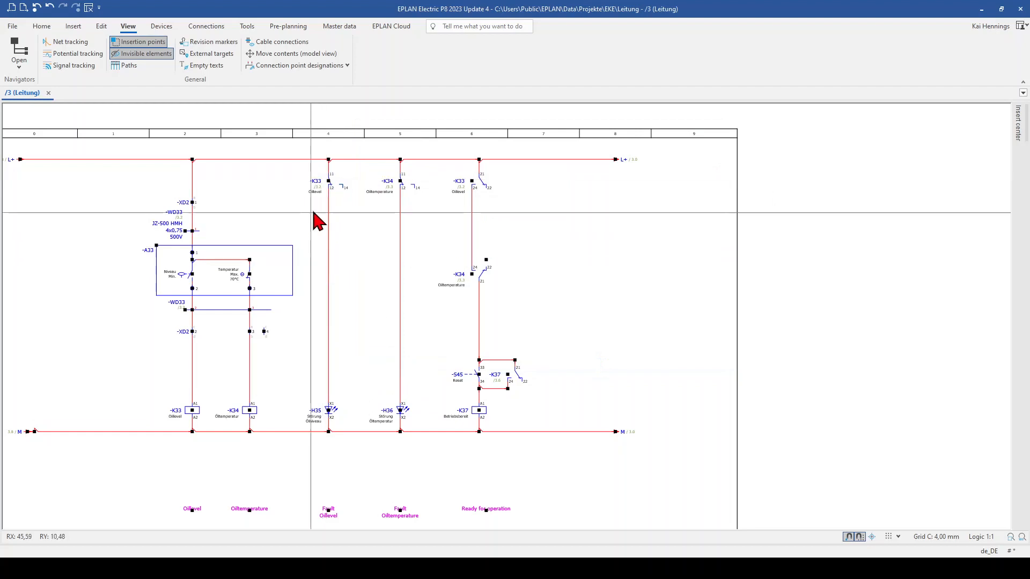
{"action": "mouse_move", "coordinate": [192, 411]}
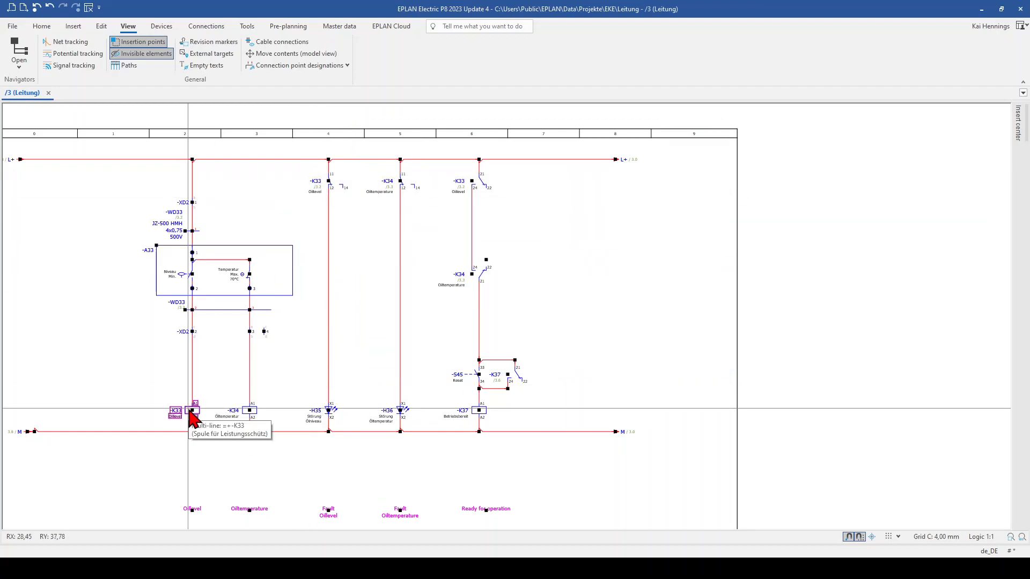